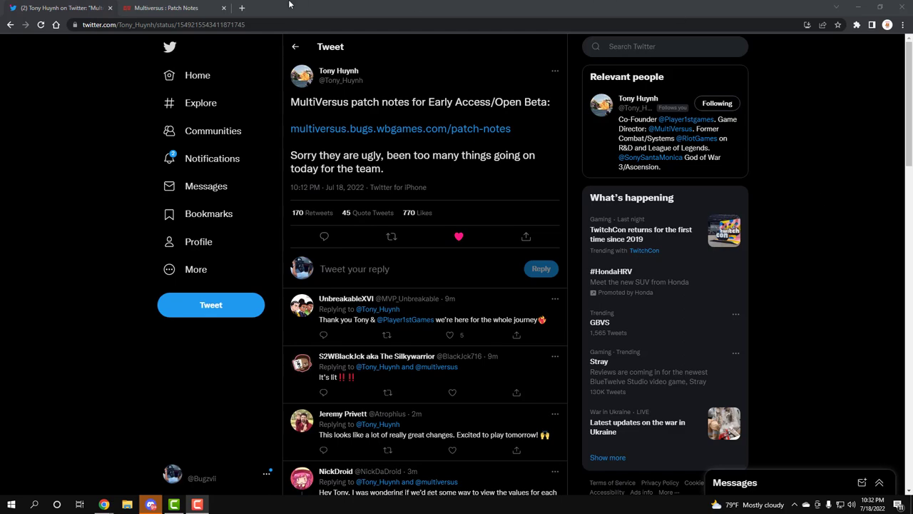
Switch to the MultiVersus Patch Notes tab showing the Open Beta V0 notes
{"action": "left_click", "coordinate": [165, 8]}
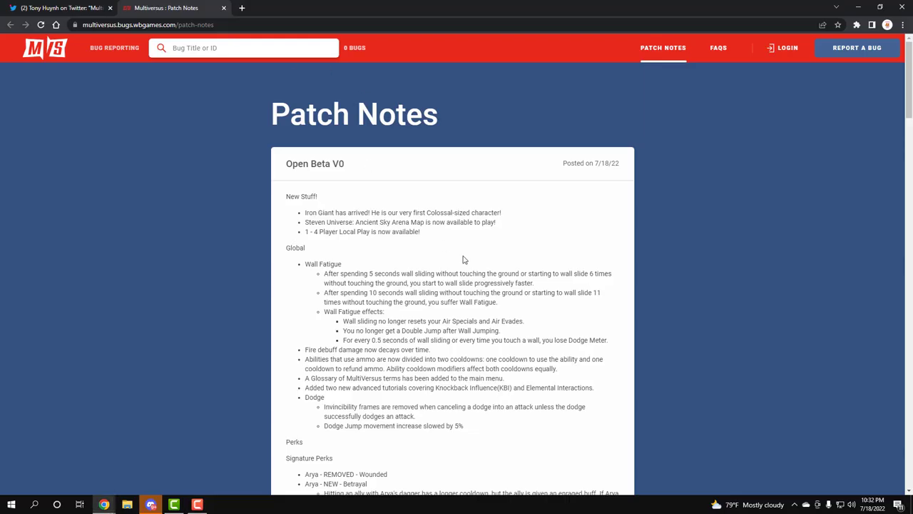
{"action": "mouse_move", "coordinate": [476, 277]}
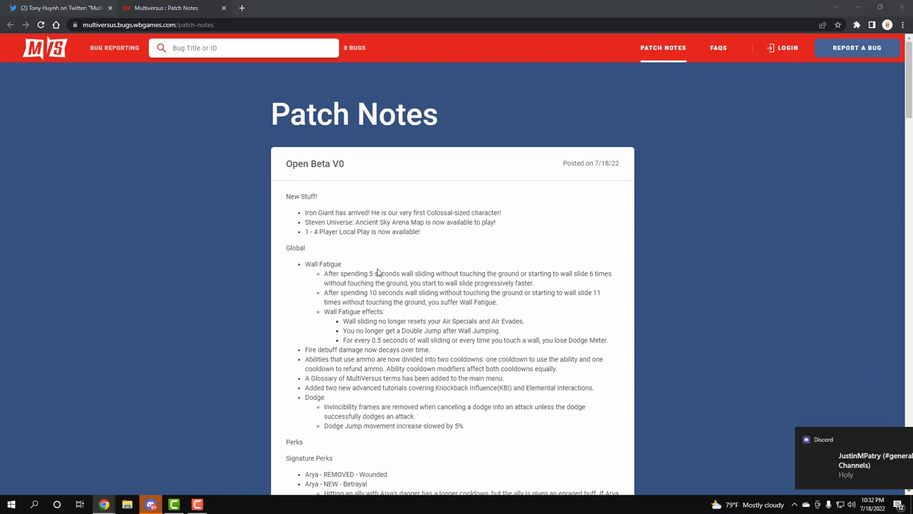
Scroll past the Global section's Wall Fatigue and Dodge changes to the Signature Perks notes
{"action": "scroll", "scroll_direction": "down", "scroll_amount": 3}
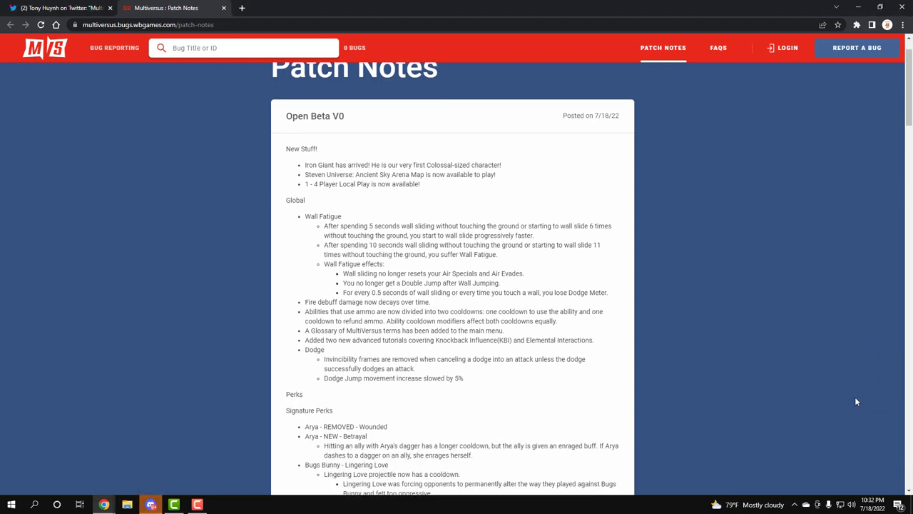
{"action": "mouse_move", "coordinate": [613, 348]}
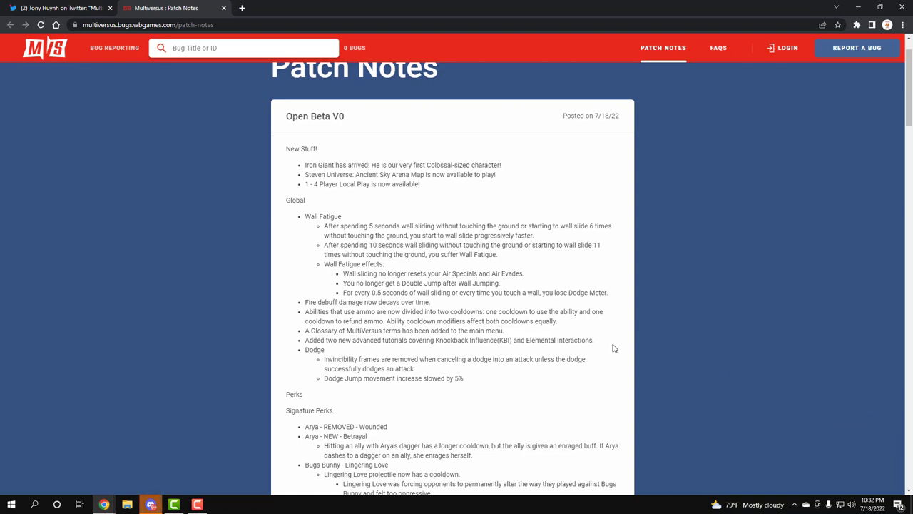
{"action": "scroll", "scroll_direction": "down", "scroll_amount": 3}
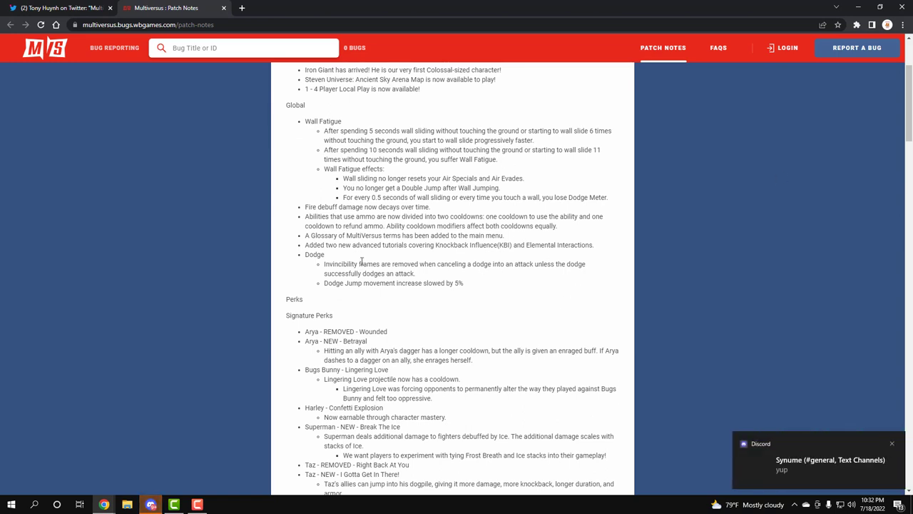
{"action": "mouse_move", "coordinate": [602, 304]}
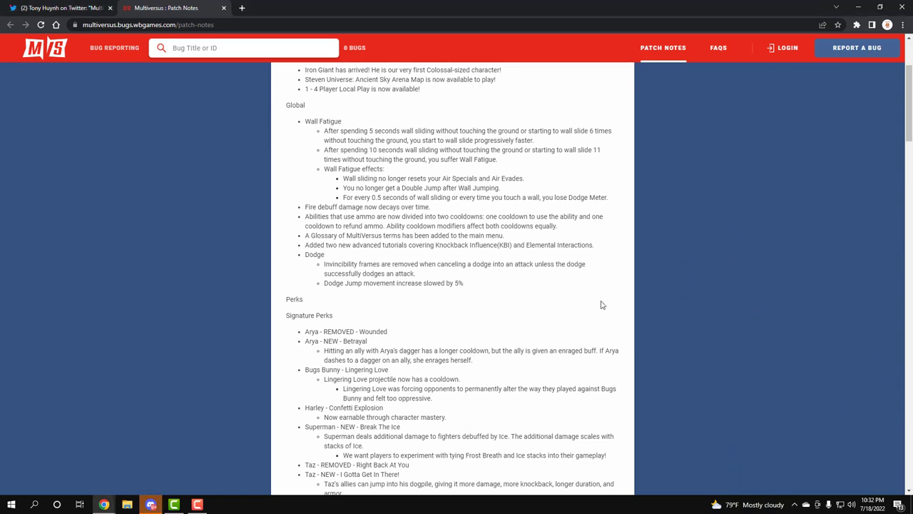
{"action": "mouse_move", "coordinate": [692, 188]}
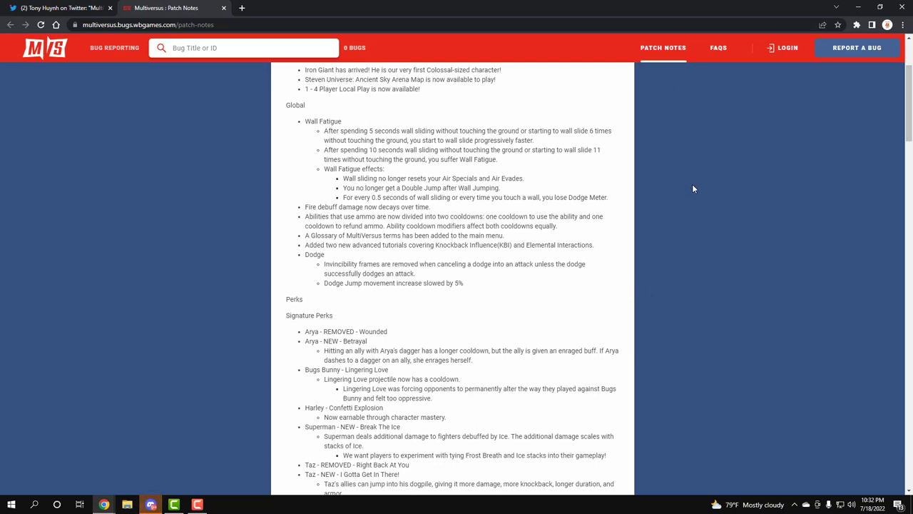
{"action": "mouse_move", "coordinate": [699, 208]}
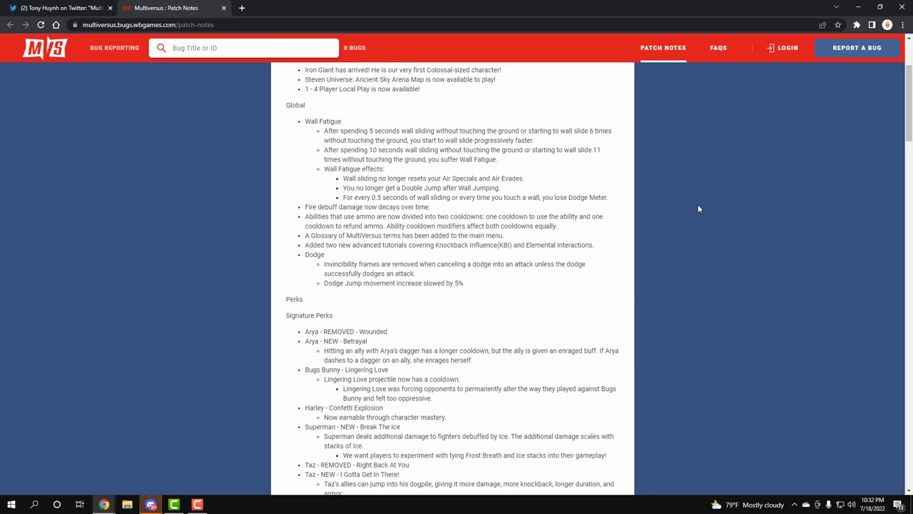
{"action": "mouse_move", "coordinate": [623, 227]}
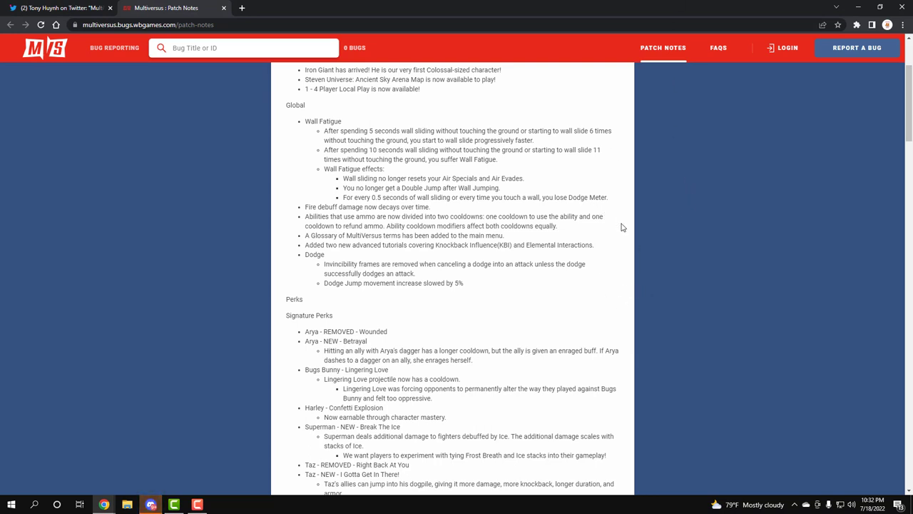
{"action": "mouse_move", "coordinate": [683, 230]}
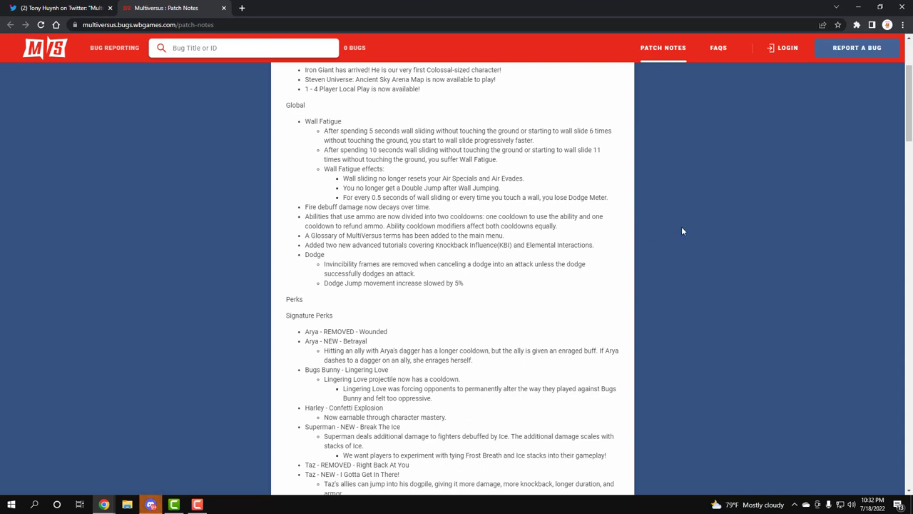
{"action": "mouse_move", "coordinate": [687, 232]}
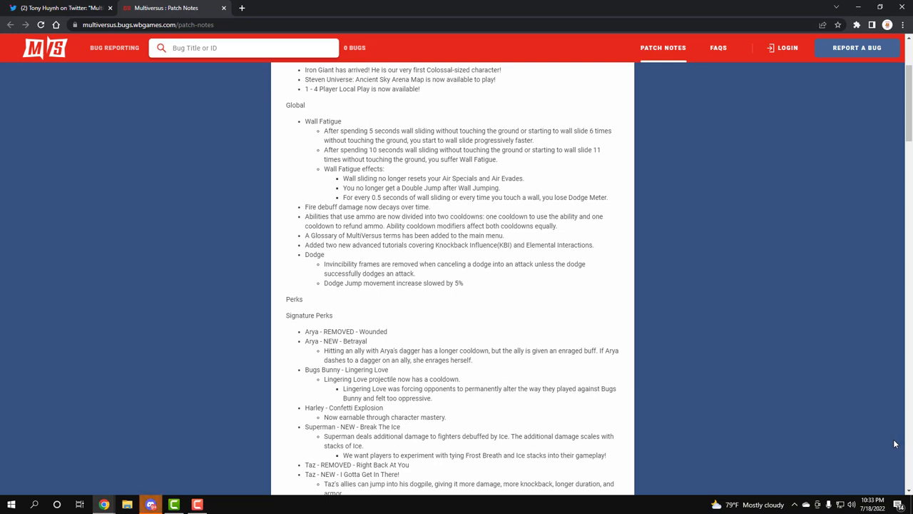
{"action": "mouse_move", "coordinate": [589, 276]}
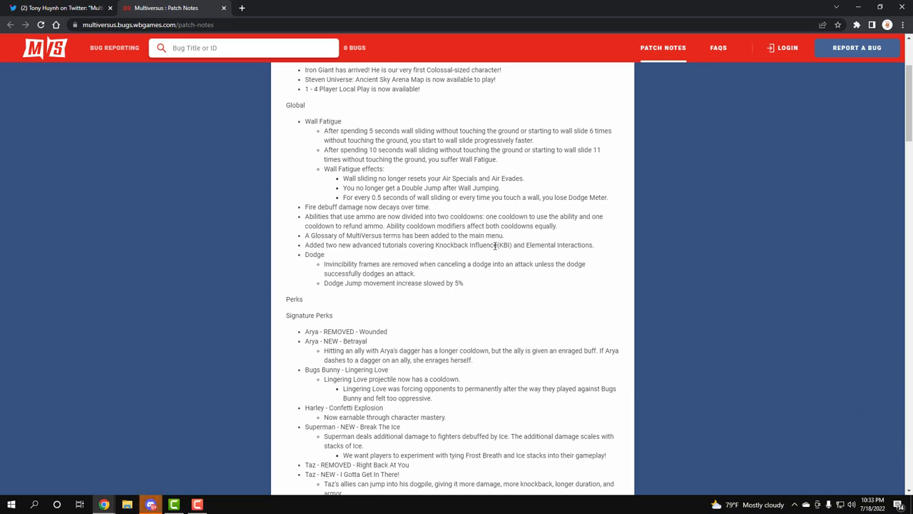
{"action": "mouse_move", "coordinate": [326, 247]}
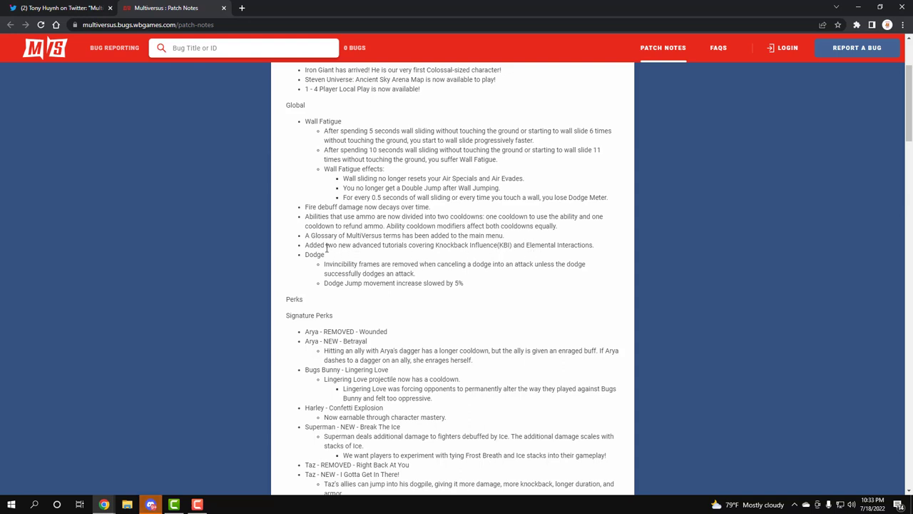
{"action": "mouse_move", "coordinate": [464, 246]}
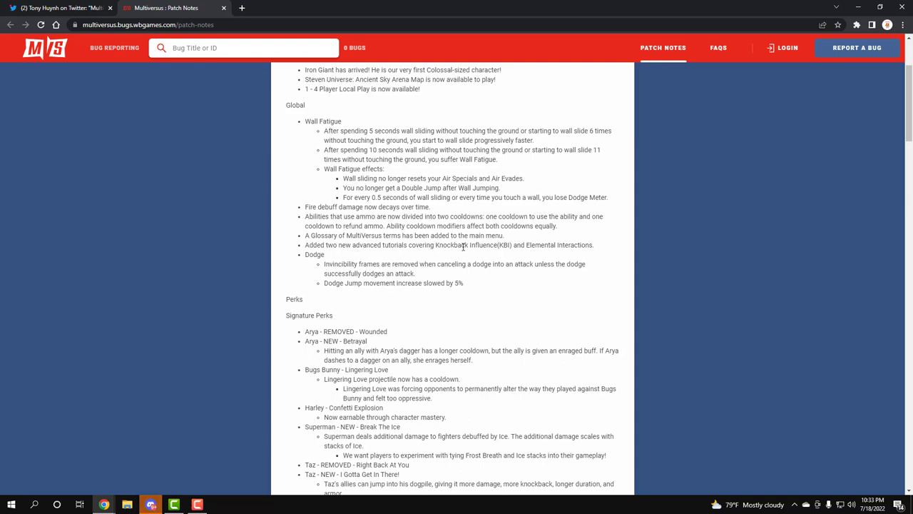
{"action": "mouse_move", "coordinate": [513, 244]}
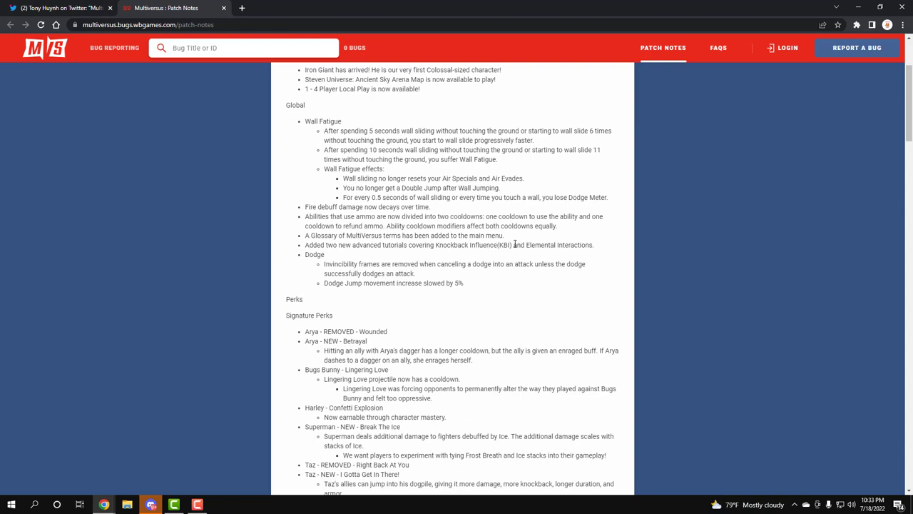
{"action": "mouse_move", "coordinate": [576, 244]}
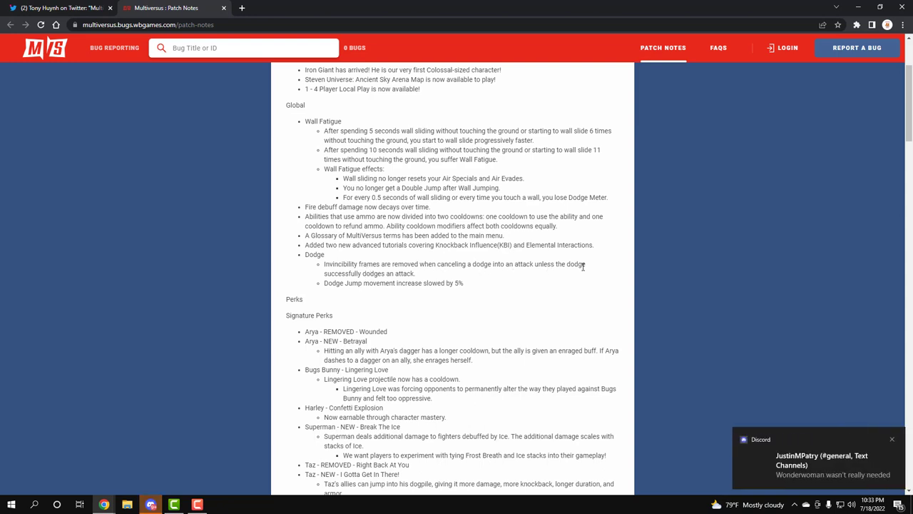
{"action": "mouse_move", "coordinate": [352, 297]}
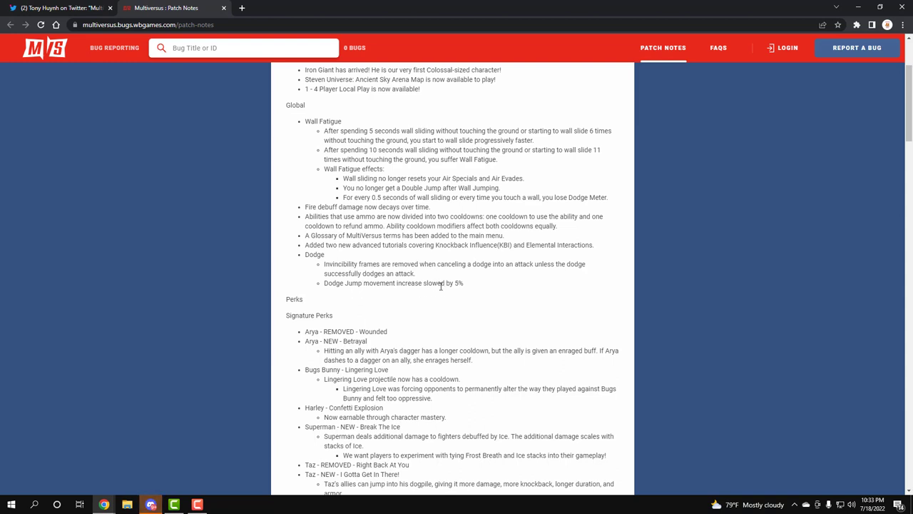
Scroll to the General Perks section listing renamed perks and the new Armor Crush
{"action": "scroll", "scroll_direction": "down", "scroll_amount": 3}
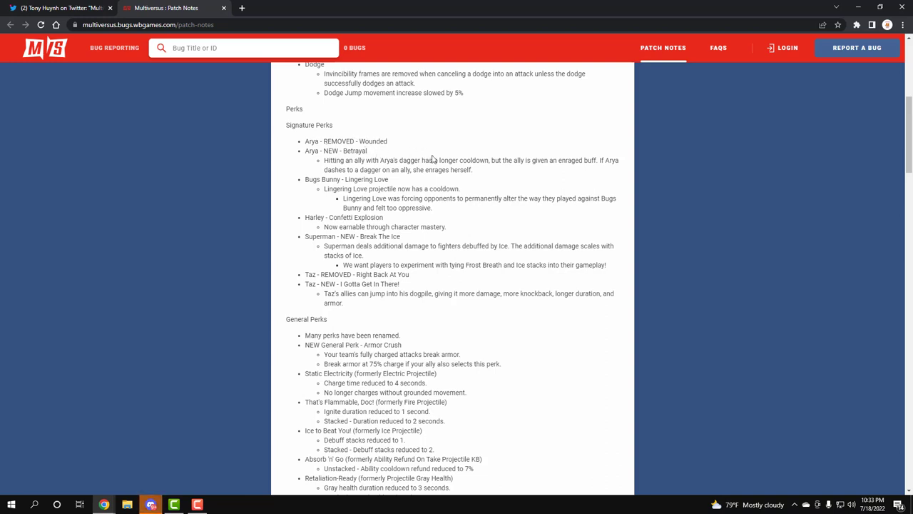
{"action": "mouse_move", "coordinate": [405, 167]}
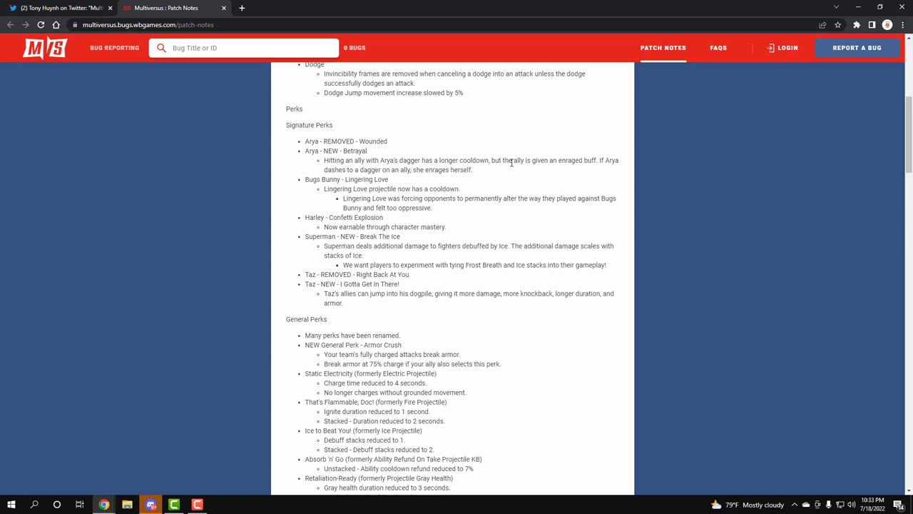
{"action": "mouse_move", "coordinate": [594, 162]}
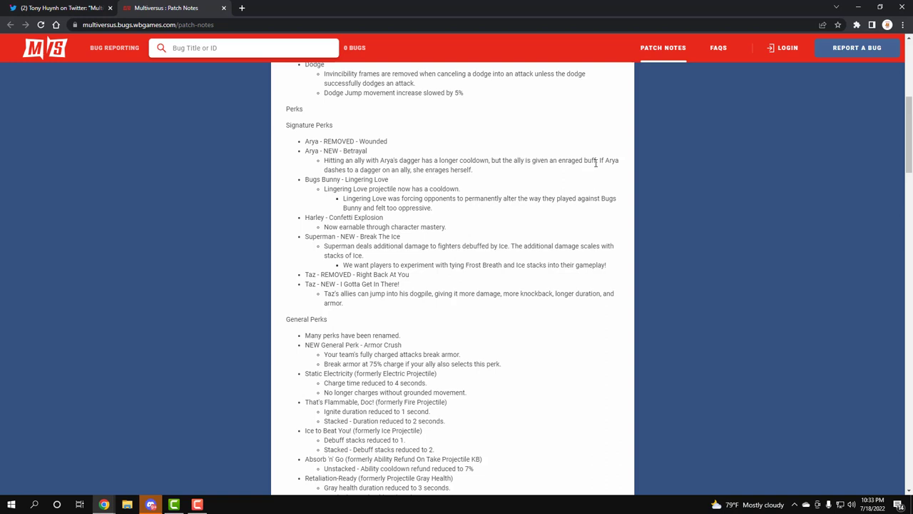
{"action": "mouse_move", "coordinate": [441, 169]}
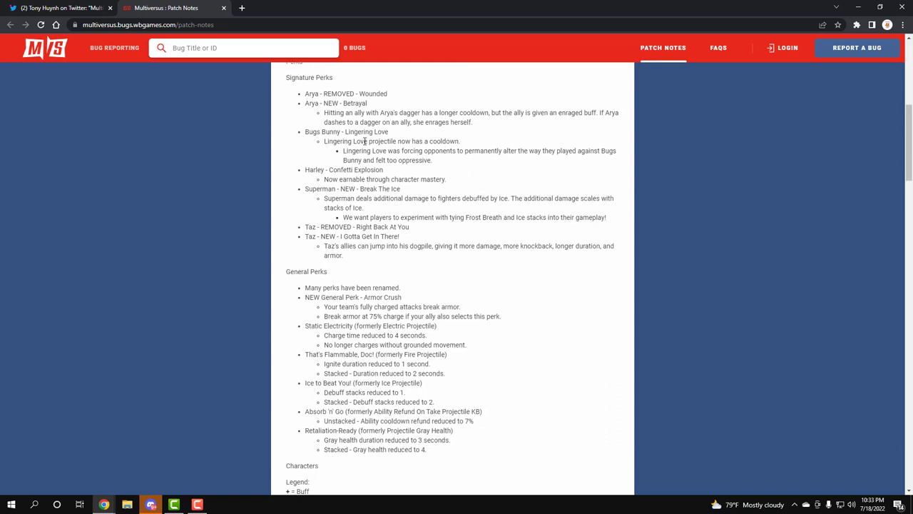
{"action": "mouse_move", "coordinate": [495, 164]}
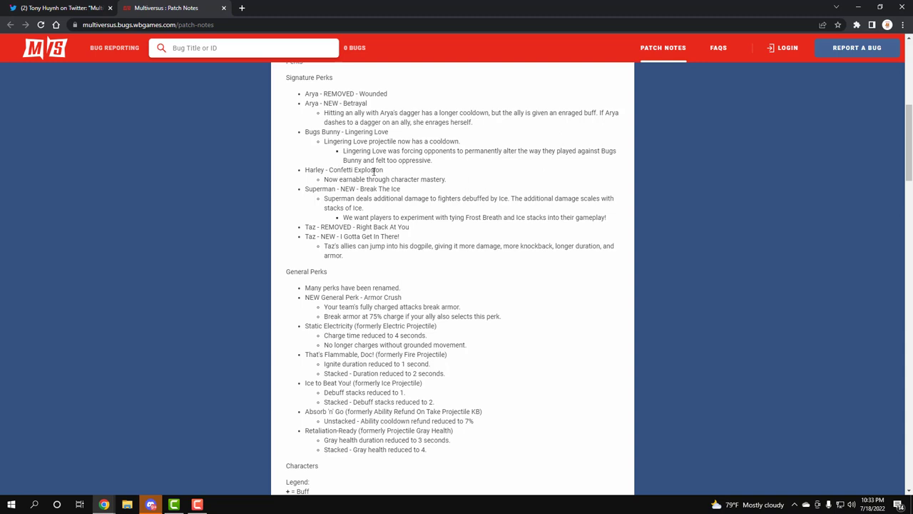
{"action": "mouse_move", "coordinate": [376, 177]}
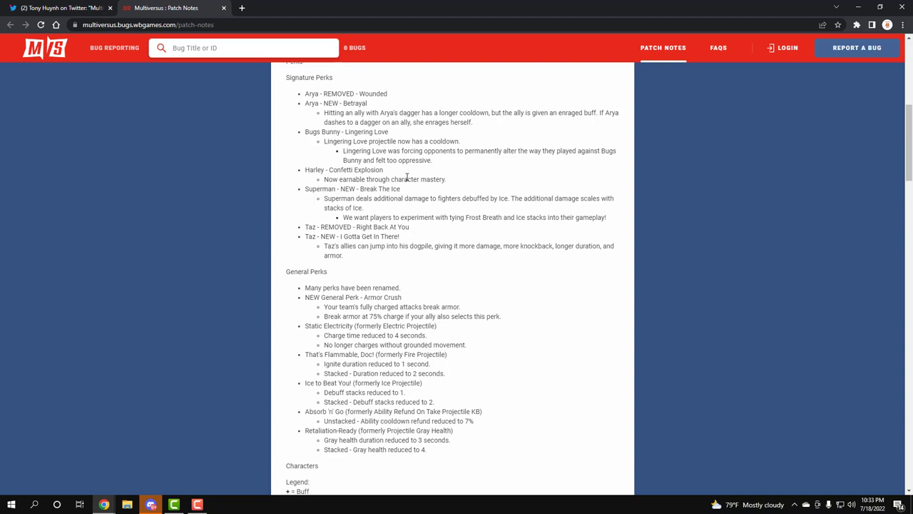
{"action": "mouse_move", "coordinate": [379, 198]}
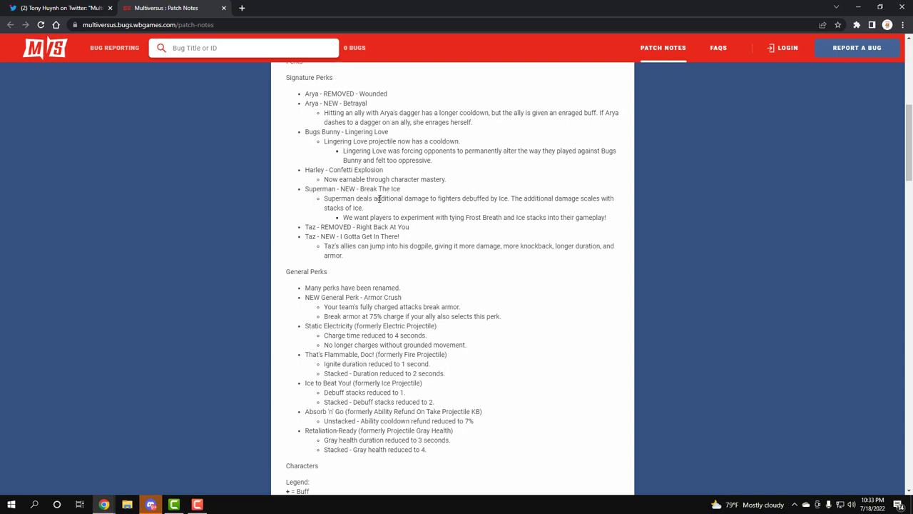
{"action": "mouse_move", "coordinate": [411, 209]}
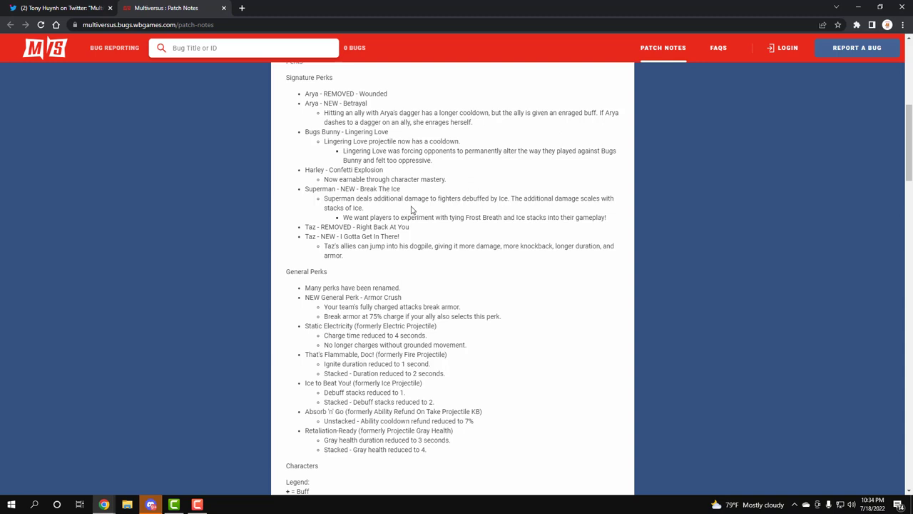
{"action": "mouse_move", "coordinate": [536, 201]}
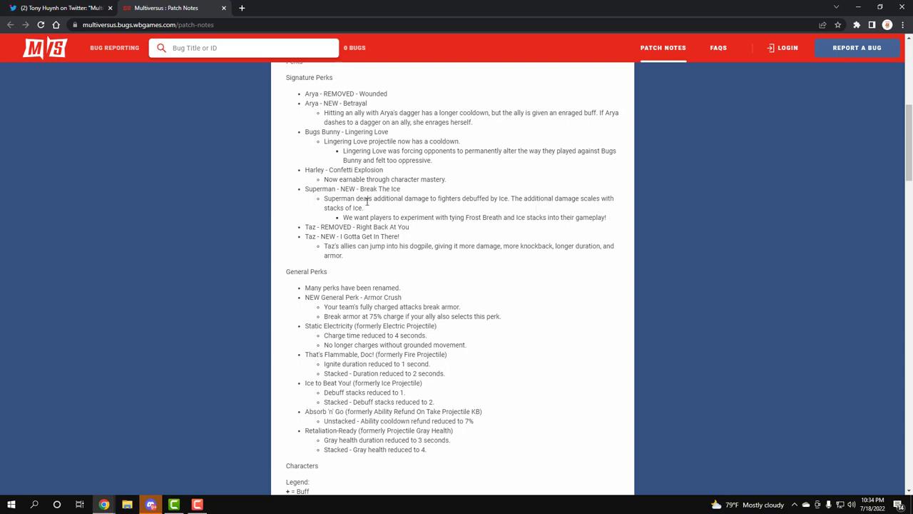
{"action": "mouse_move", "coordinate": [400, 214]}
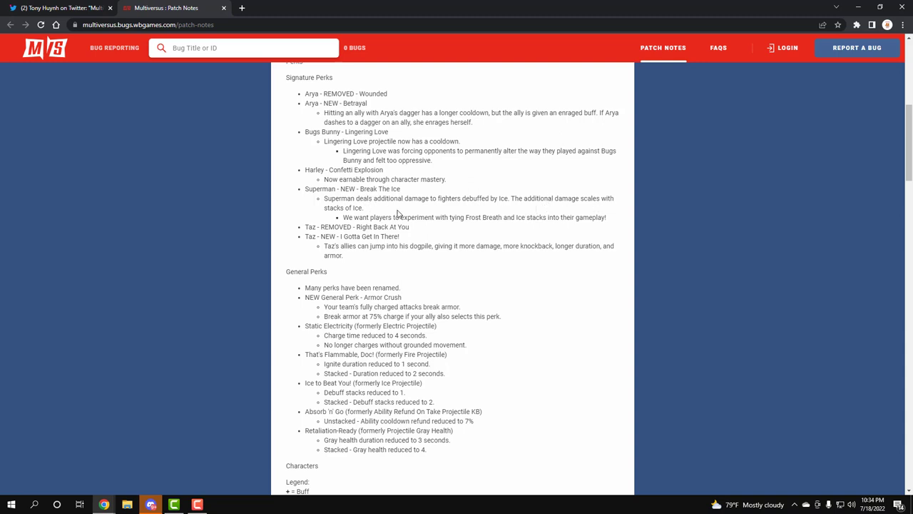
Scroll to the Characters legend and Arya's first attack changes
{"action": "scroll", "scroll_direction": "down", "scroll_amount": 3}
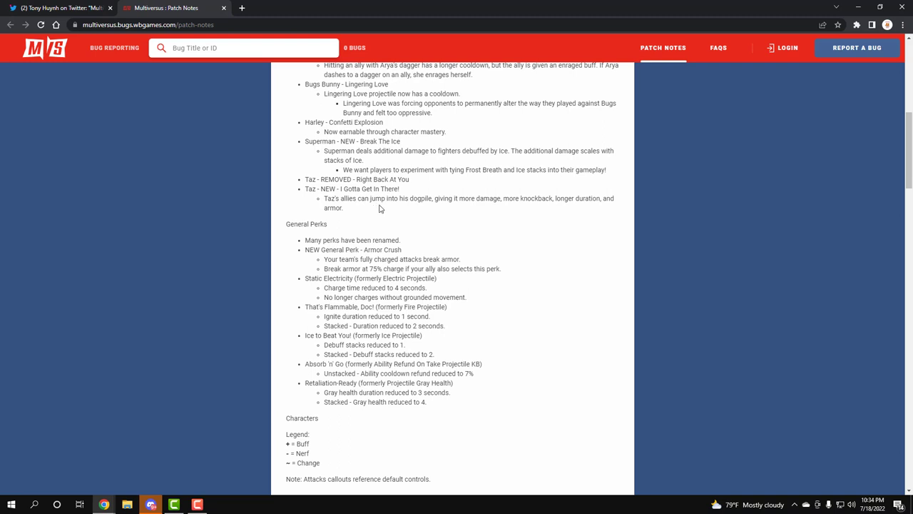
{"action": "mouse_move", "coordinate": [390, 180]}
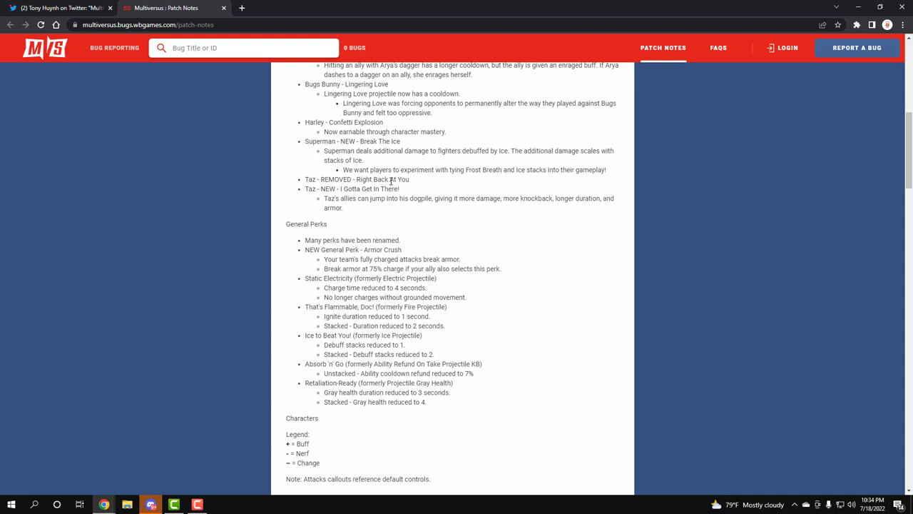
{"action": "scroll", "scroll_direction": "down", "scroll_amount": 3}
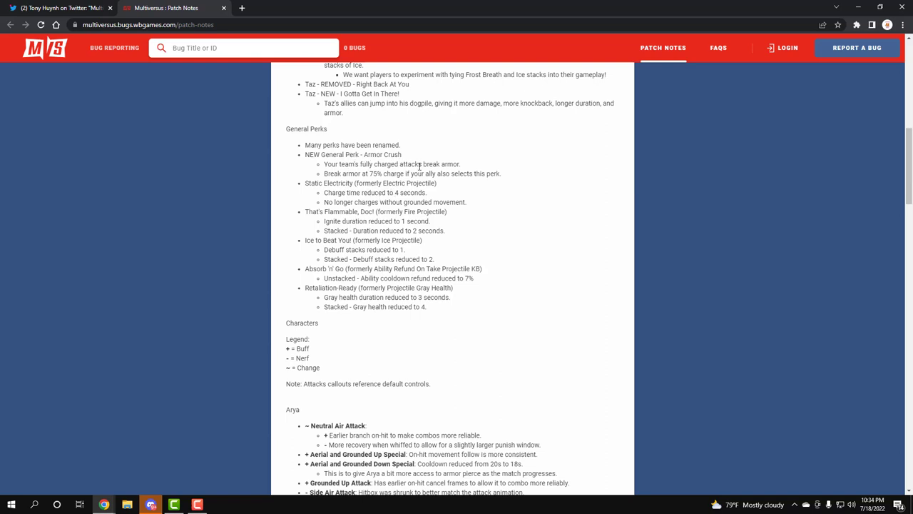
{"action": "mouse_move", "coordinate": [453, 164]}
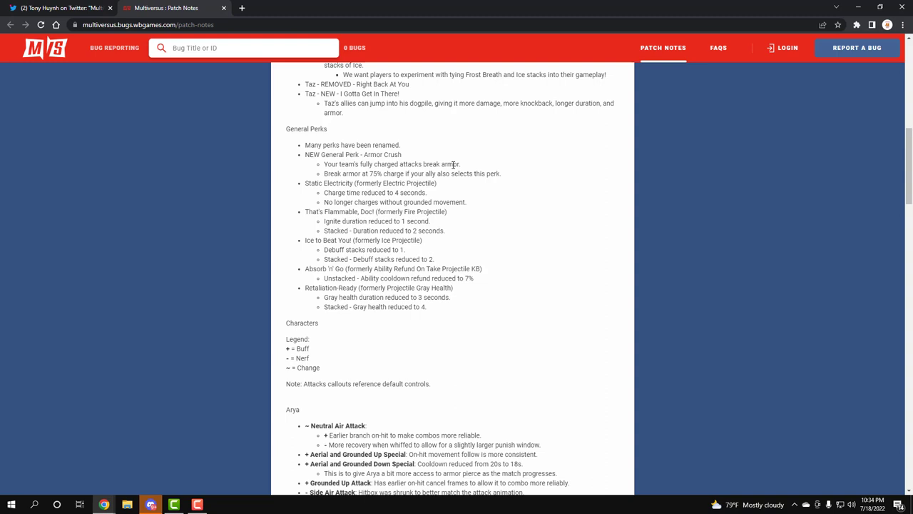
{"action": "mouse_move", "coordinate": [427, 219]}
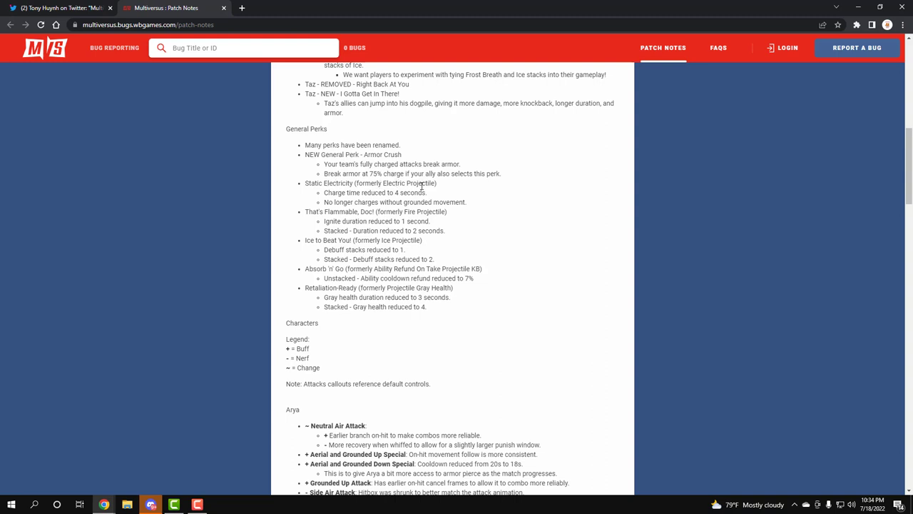
Highlight the former Fire Projectile name in the That's Flammable, Doc! perk note, then deselect it
{"action": "double_click", "coordinate": [404, 212]}
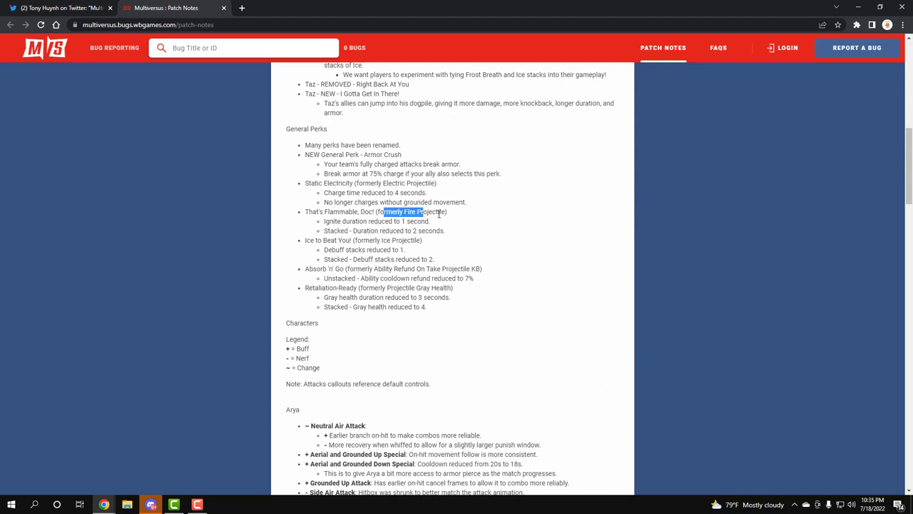
{"action": "left_click", "coordinate": [395, 202]}
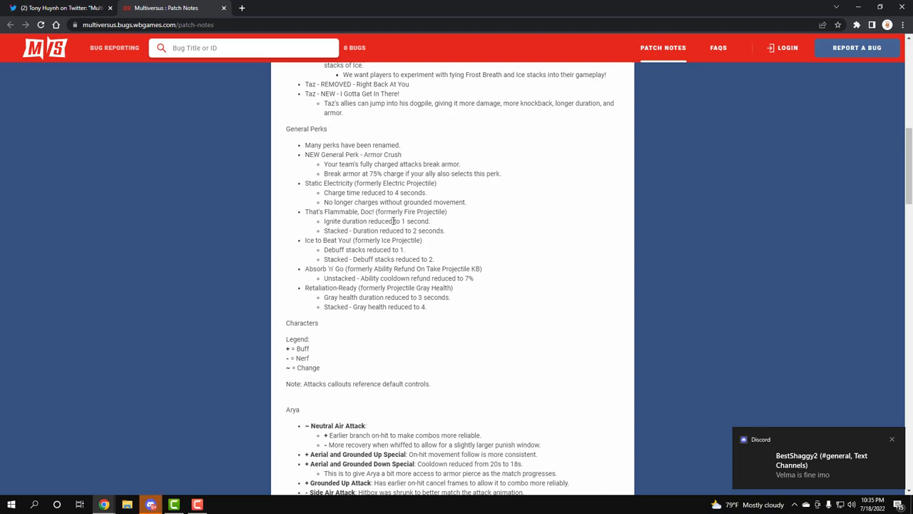
{"action": "mouse_move", "coordinate": [412, 229]}
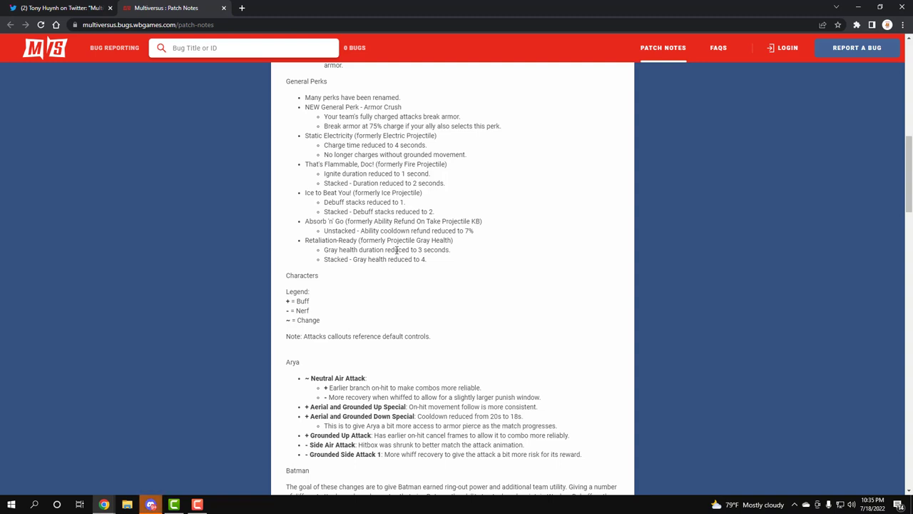
{"action": "mouse_move", "coordinate": [423, 253]}
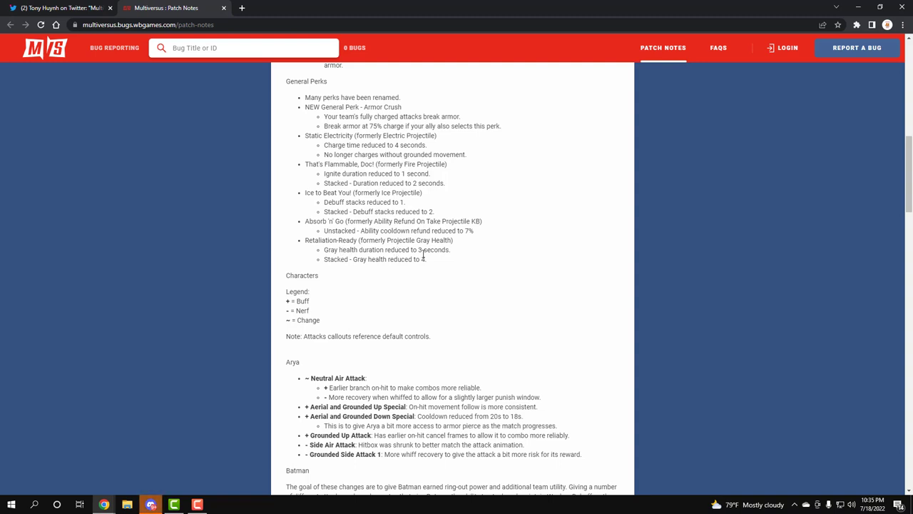
{"action": "mouse_move", "coordinate": [461, 260]}
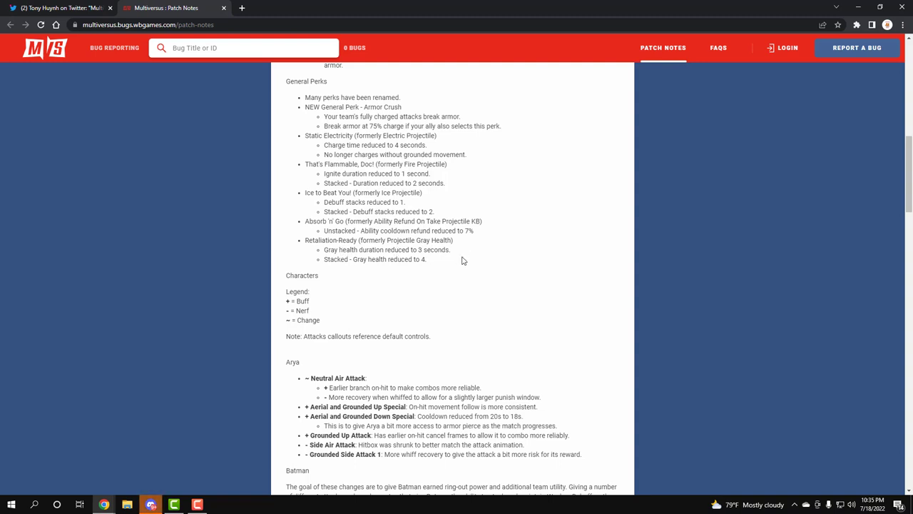
{"action": "mouse_move", "coordinate": [467, 253]}
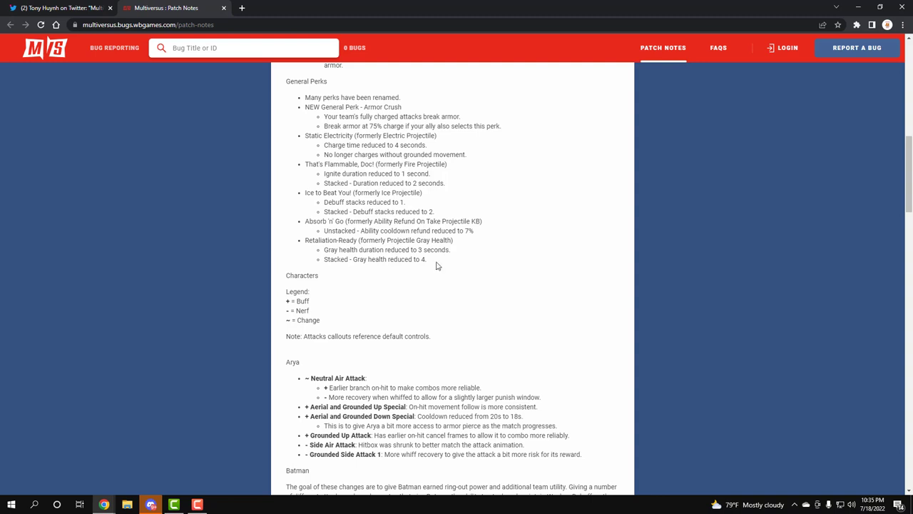
Scroll through Arya, Batman, Bugs Bunny and Finn changes until Garnet's notes begin
{"action": "scroll", "scroll_direction": "down", "scroll_amount": 3}
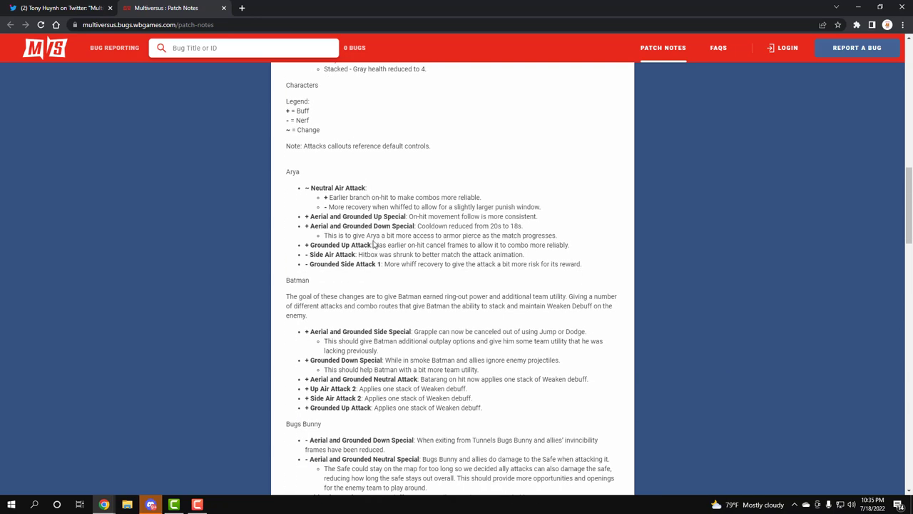
{"action": "mouse_move", "coordinate": [409, 262]}
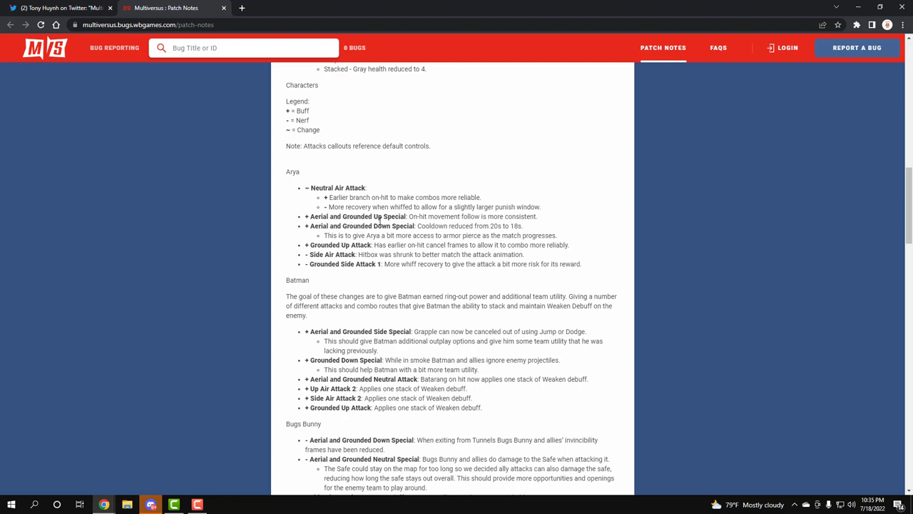
{"action": "scroll", "scroll_direction": "down", "scroll_amount": 3}
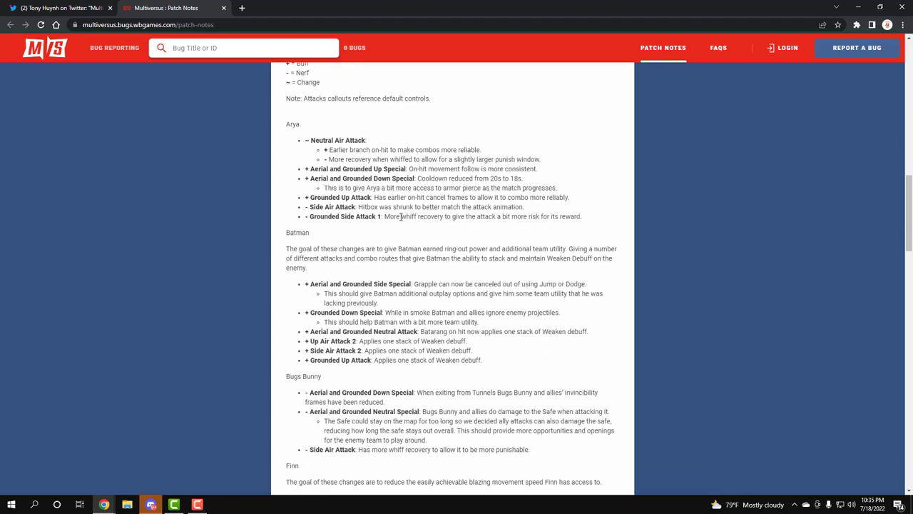
{"action": "mouse_move", "coordinate": [441, 206]}
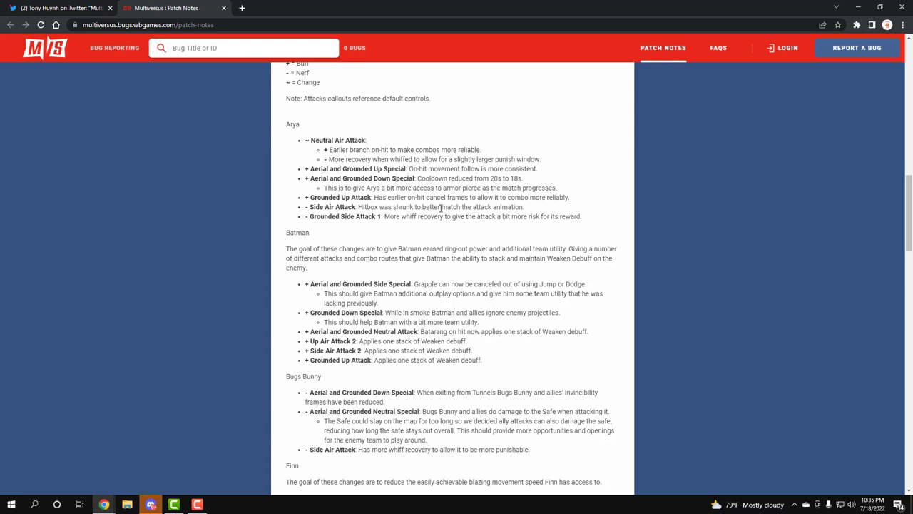
{"action": "mouse_move", "coordinate": [452, 207]}
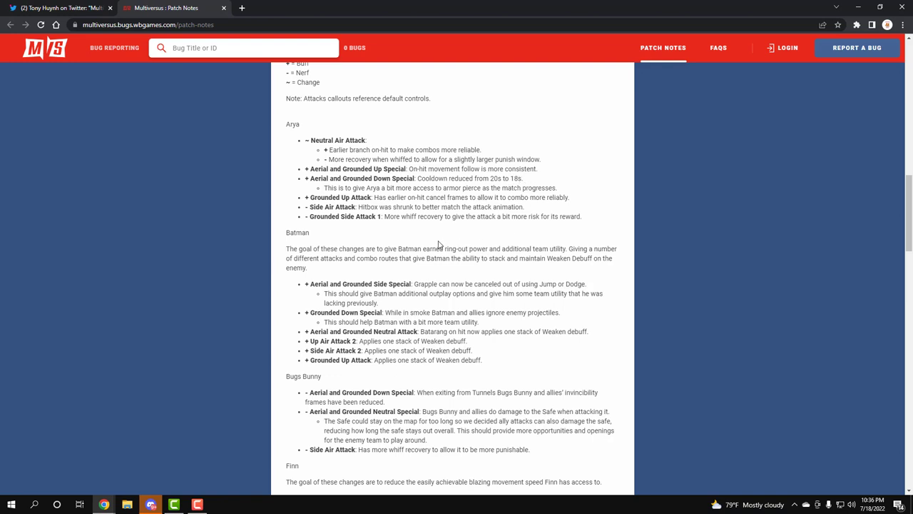
{"action": "mouse_move", "coordinate": [475, 199]}
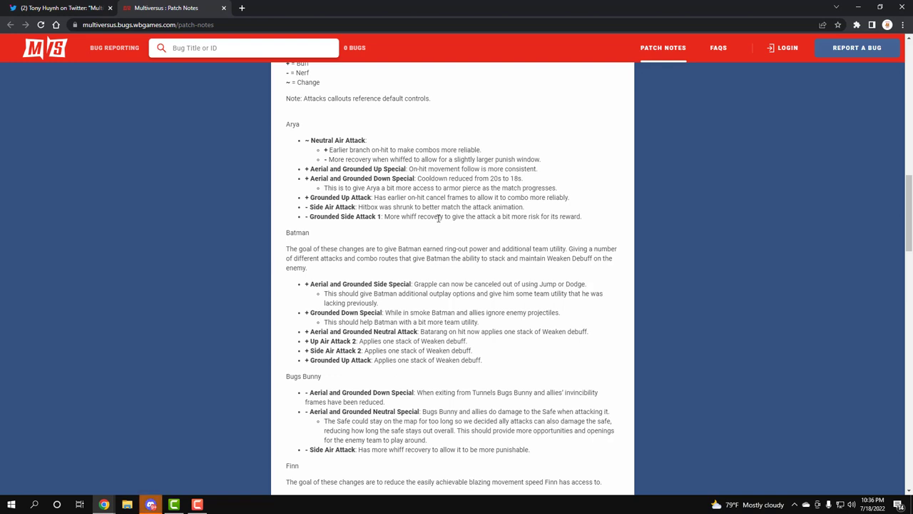
{"action": "mouse_move", "coordinate": [404, 233]}
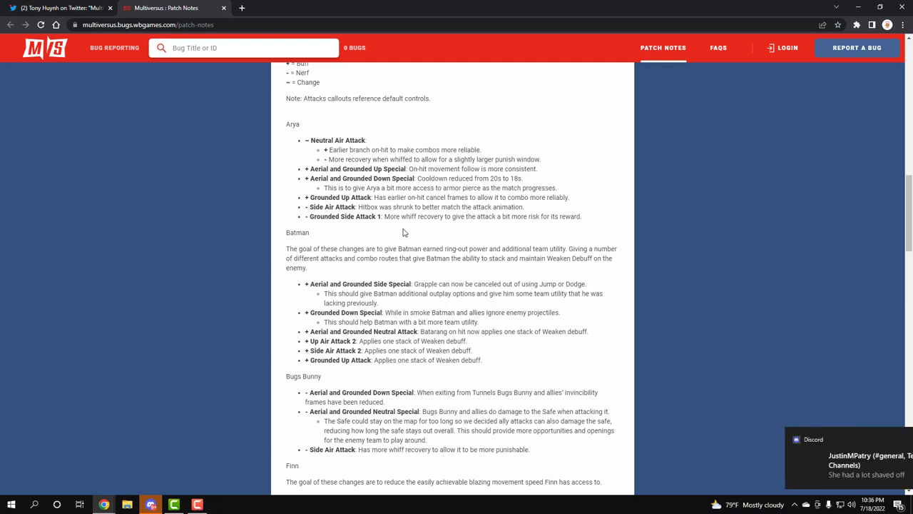
{"action": "scroll", "scroll_direction": "down", "scroll_amount": 3}
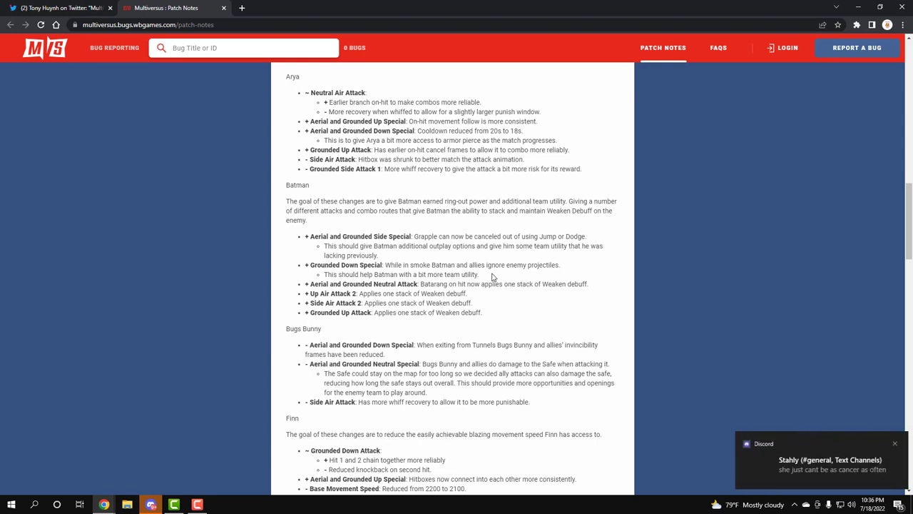
{"action": "scroll", "scroll_direction": "down", "scroll_amount": 3}
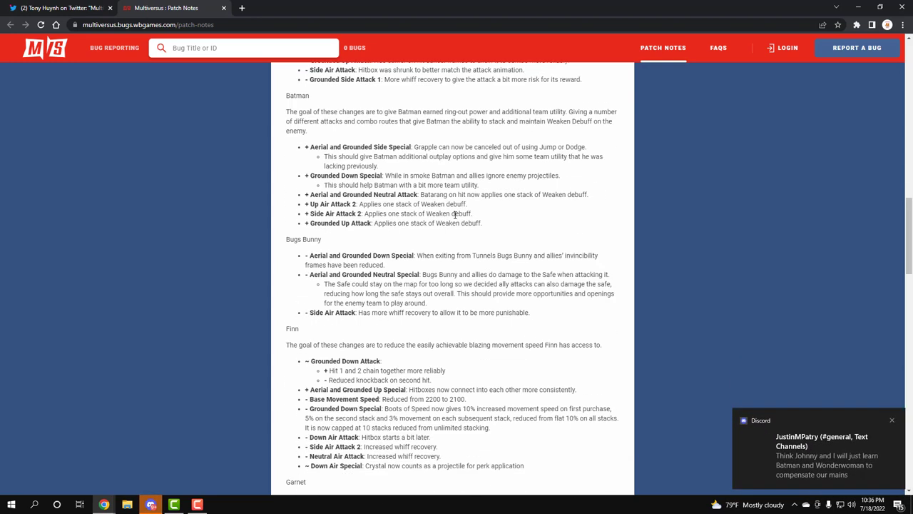
{"action": "scroll", "scroll_direction": "down", "scroll_amount": 3}
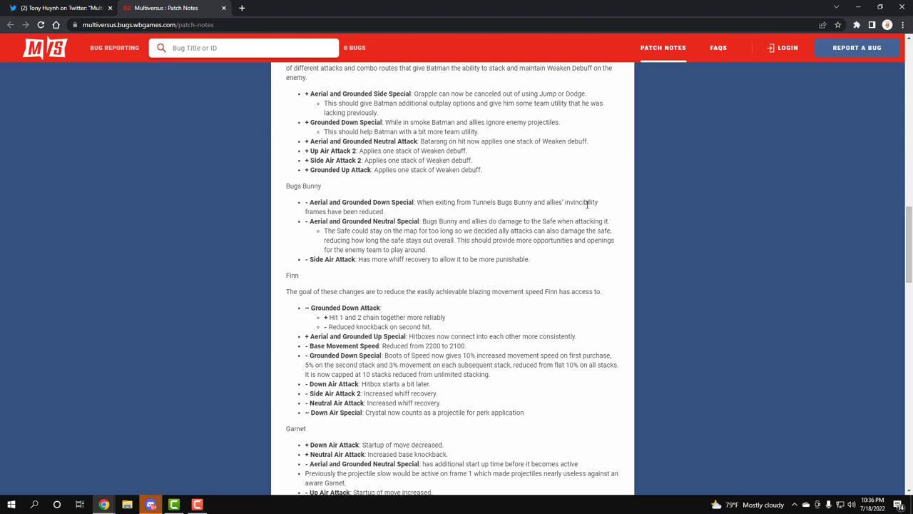
{"action": "mouse_move", "coordinate": [383, 224]}
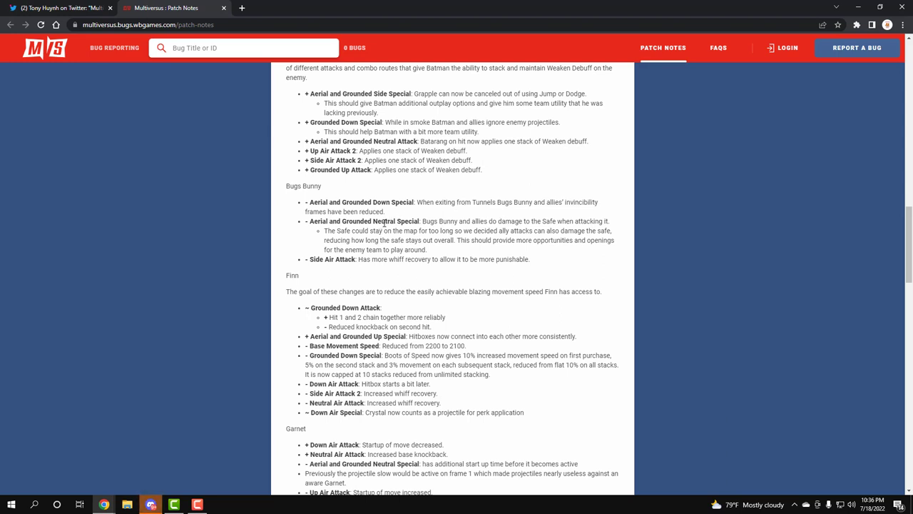
{"action": "mouse_move", "coordinate": [556, 230]}
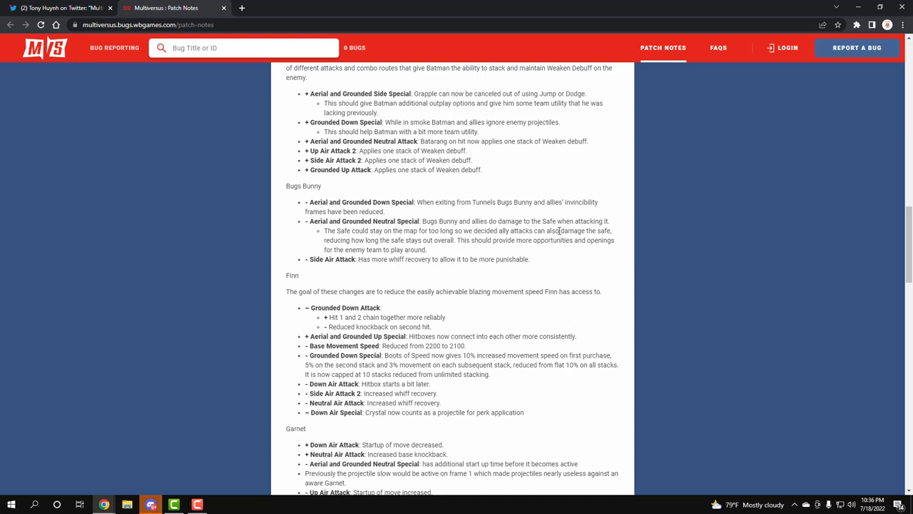
{"action": "mouse_move", "coordinate": [480, 259]}
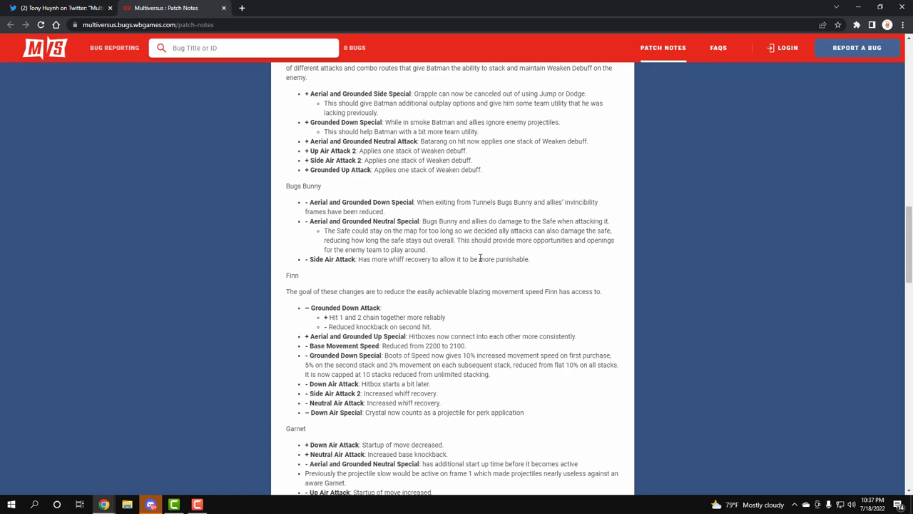
Scroll past Finn's balance changes to show Garnet and Harley's full change lists
{"action": "scroll", "scroll_direction": "down", "scroll_amount": 3}
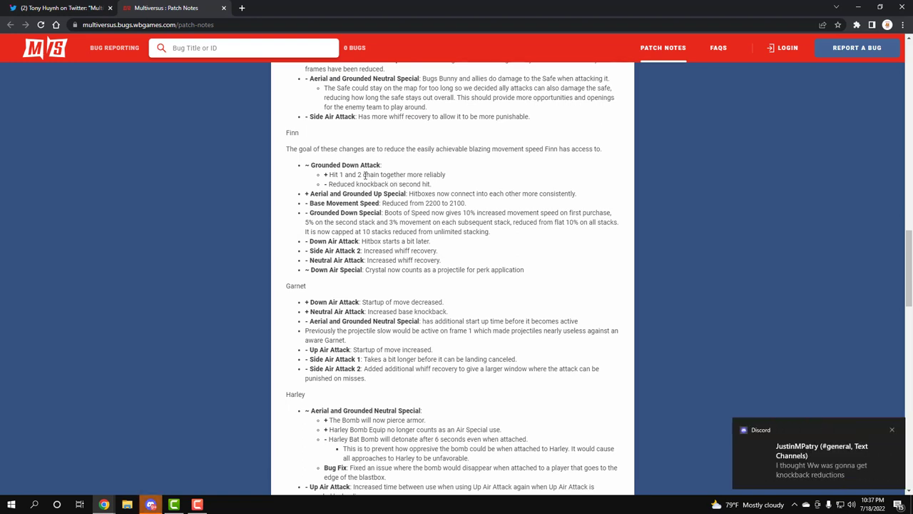
{"action": "mouse_move", "coordinate": [370, 175]}
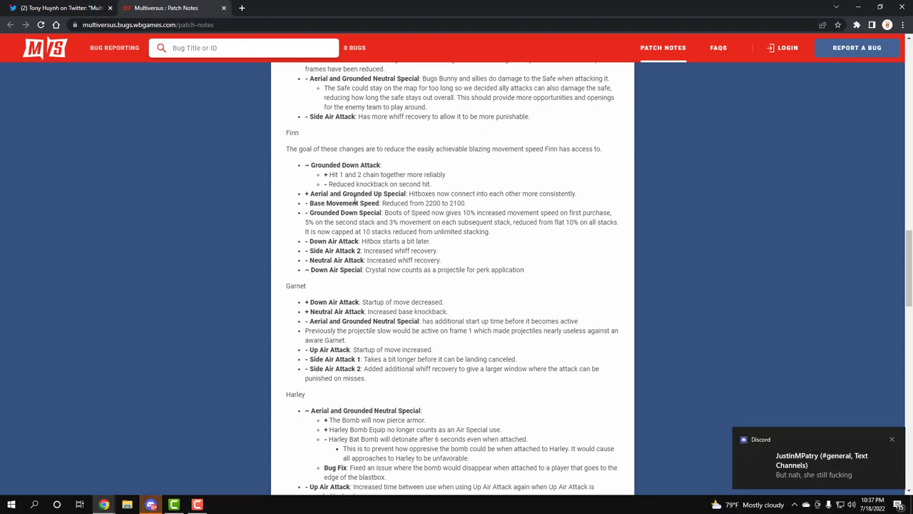
{"action": "mouse_move", "coordinate": [376, 196]}
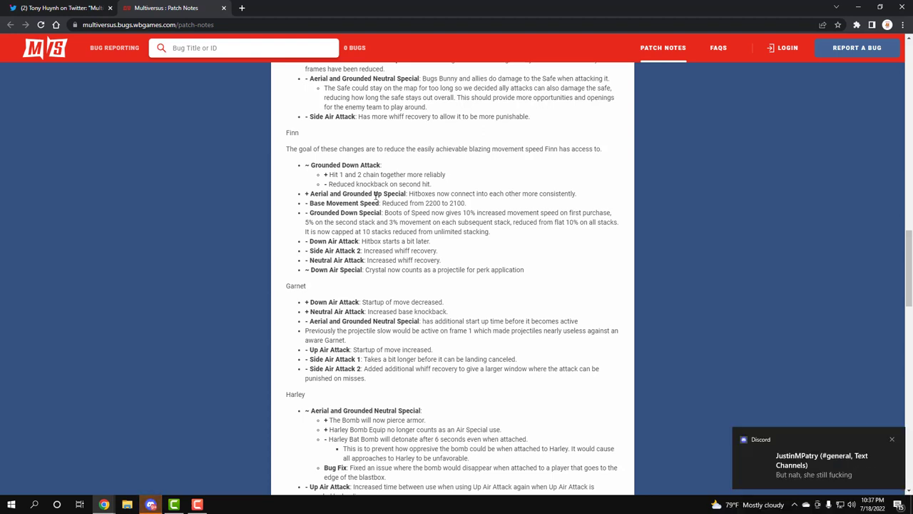
{"action": "mouse_move", "coordinate": [523, 208]}
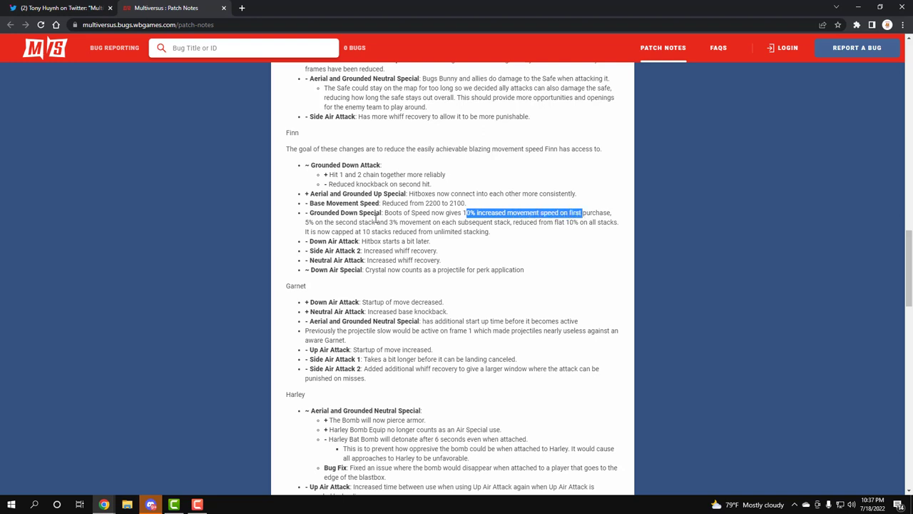
{"action": "mouse_move", "coordinate": [431, 222]}
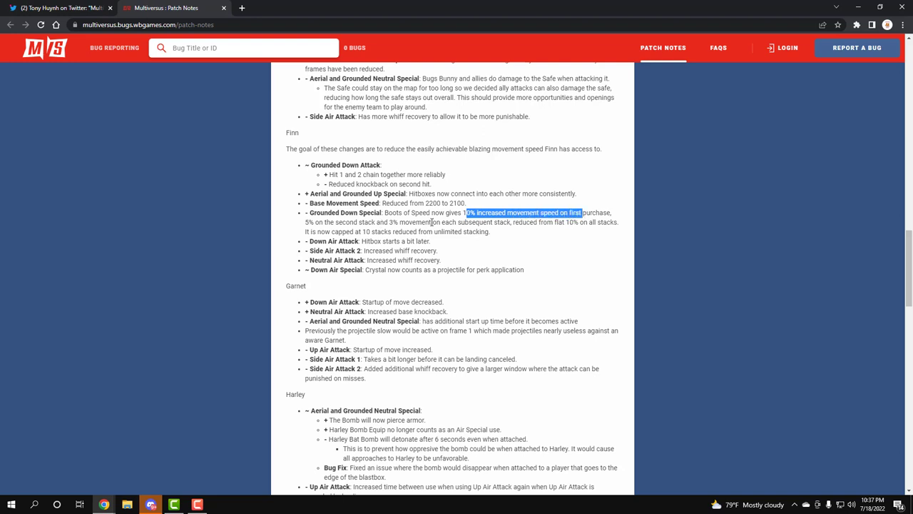
{"action": "mouse_move", "coordinate": [481, 242]}
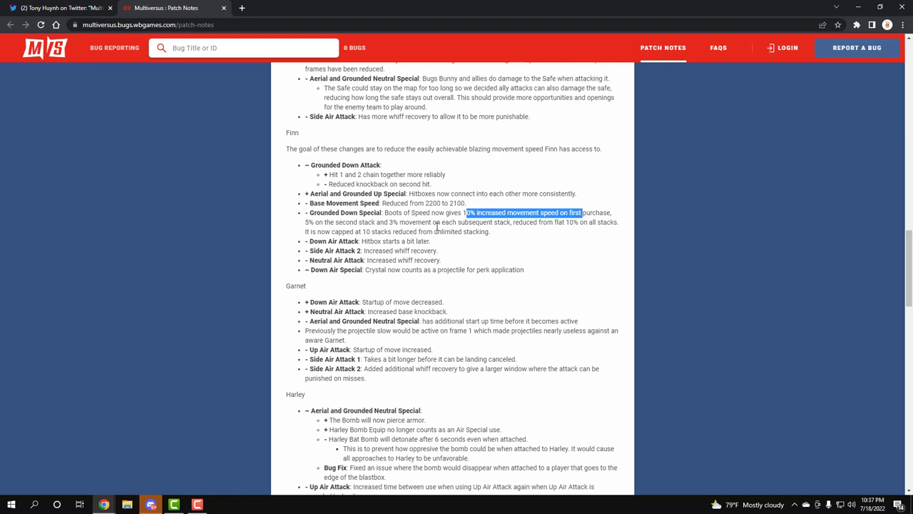
{"action": "mouse_move", "coordinate": [492, 236]}
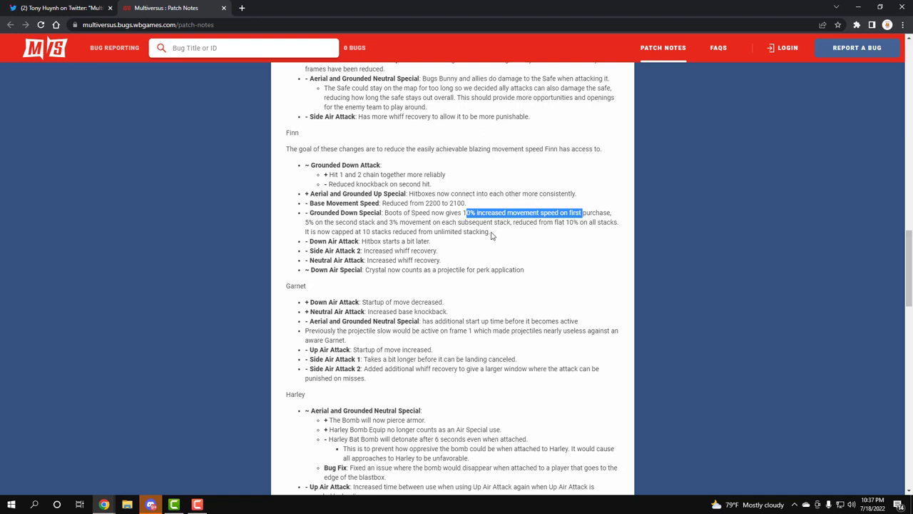
{"action": "scroll", "scroll_direction": "down", "scroll_amount": 3}
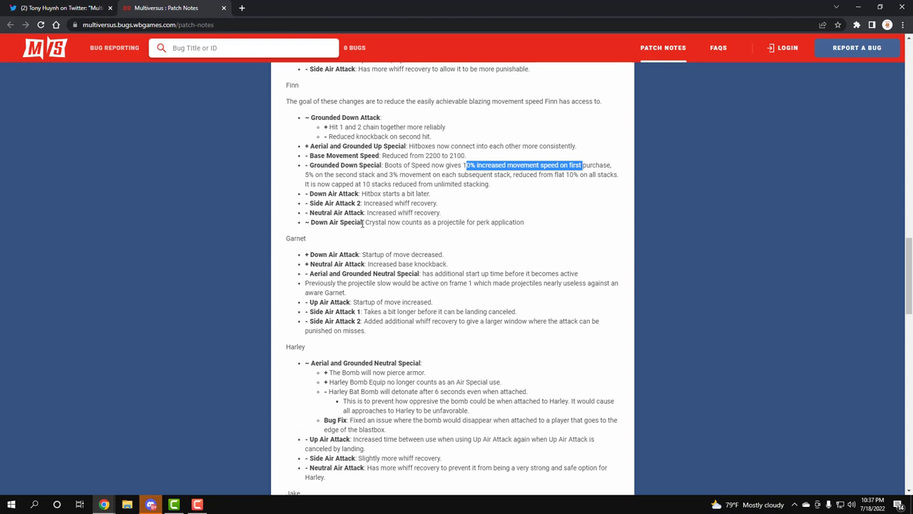
{"action": "mouse_move", "coordinate": [409, 226]}
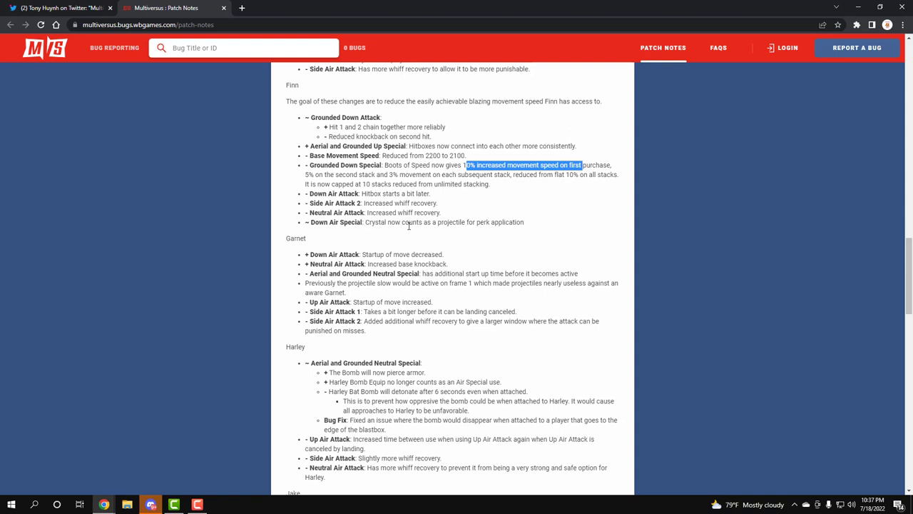
{"action": "mouse_move", "coordinate": [503, 226]}
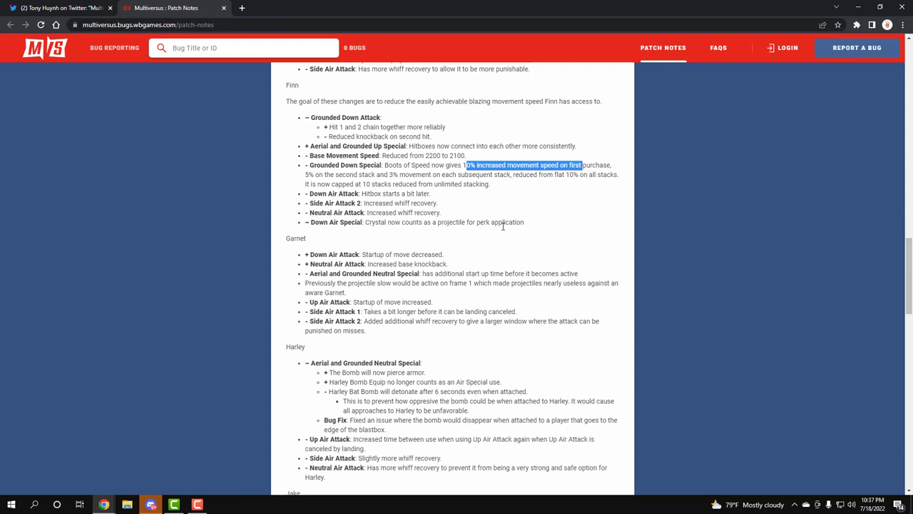
{"action": "mouse_move", "coordinate": [497, 232]}
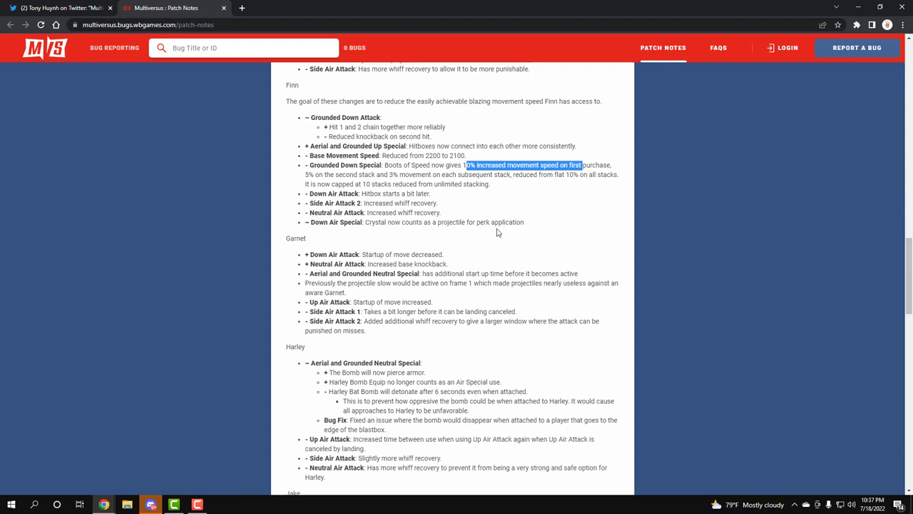
Scroll below Harley to Jake's special, air and grounded attack adjustments
{"action": "scroll", "scroll_direction": "down", "scroll_amount": 3}
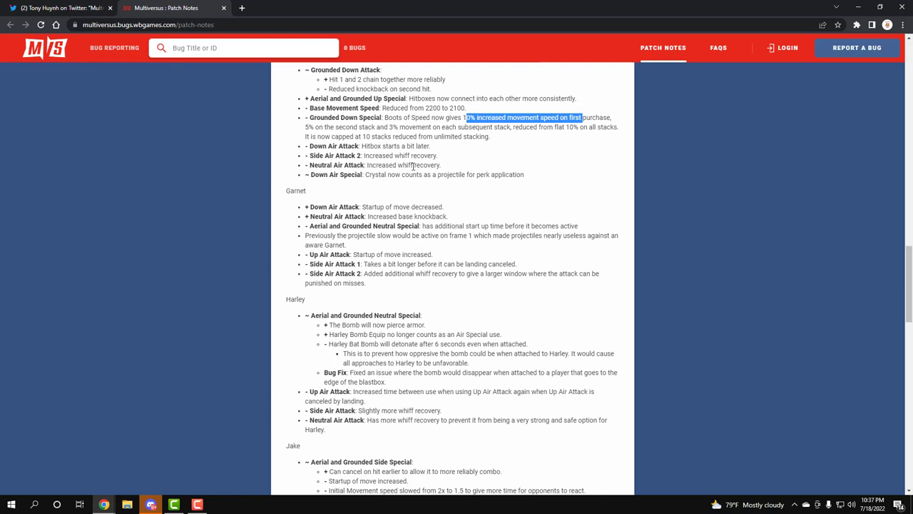
{"action": "mouse_move", "coordinate": [434, 213]}
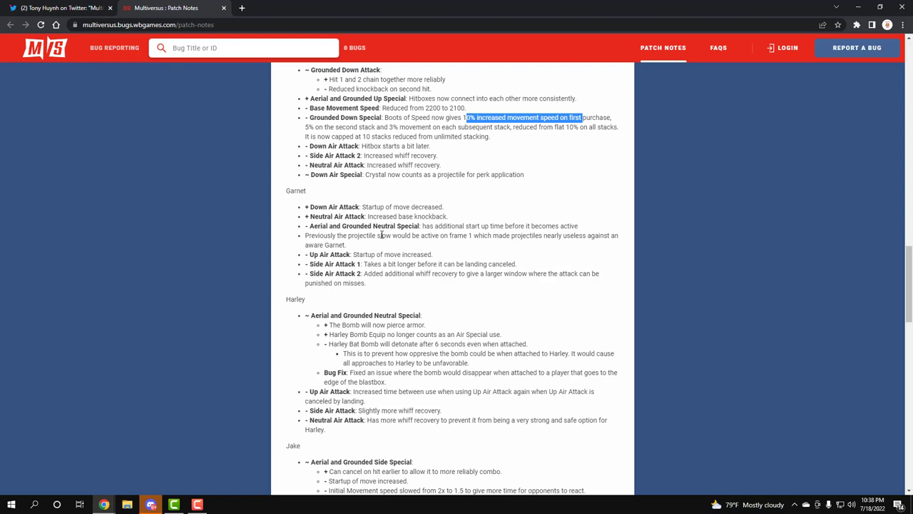
{"action": "mouse_move", "coordinate": [450, 247]}
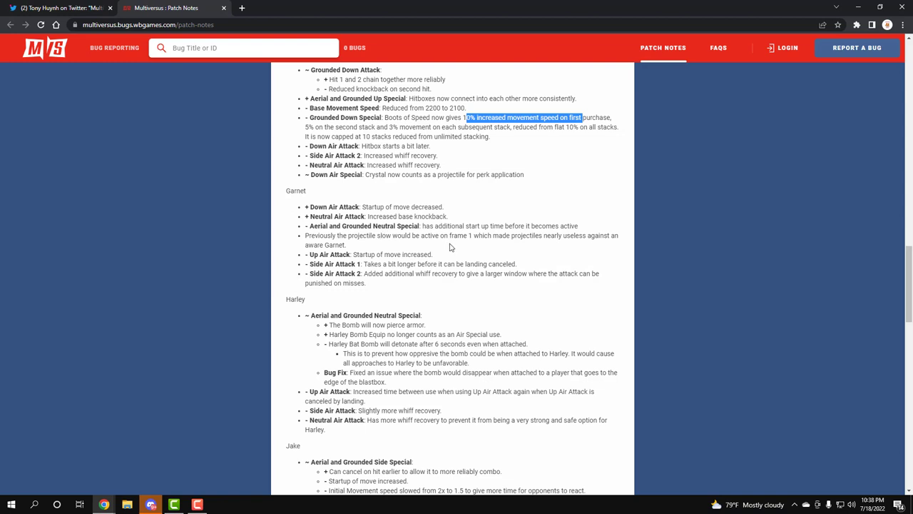
{"action": "mouse_move", "coordinate": [457, 237]}
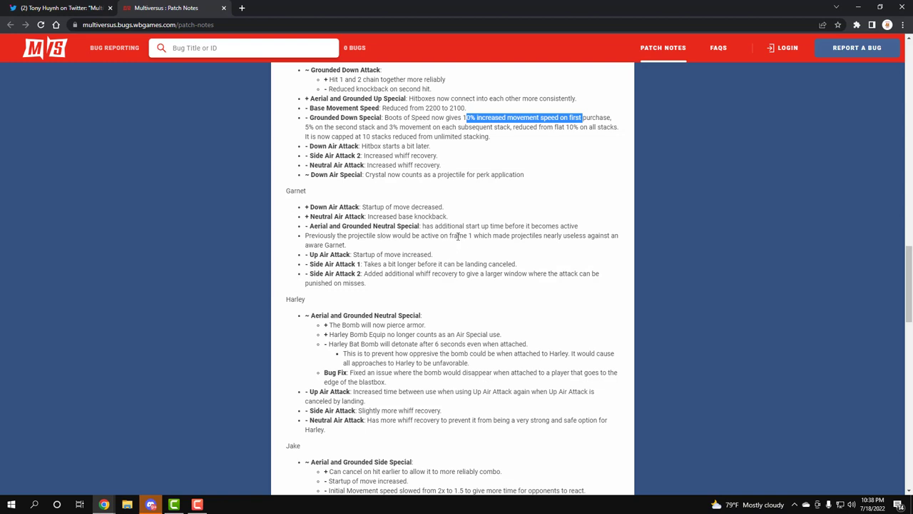
{"action": "mouse_move", "coordinate": [447, 257]}
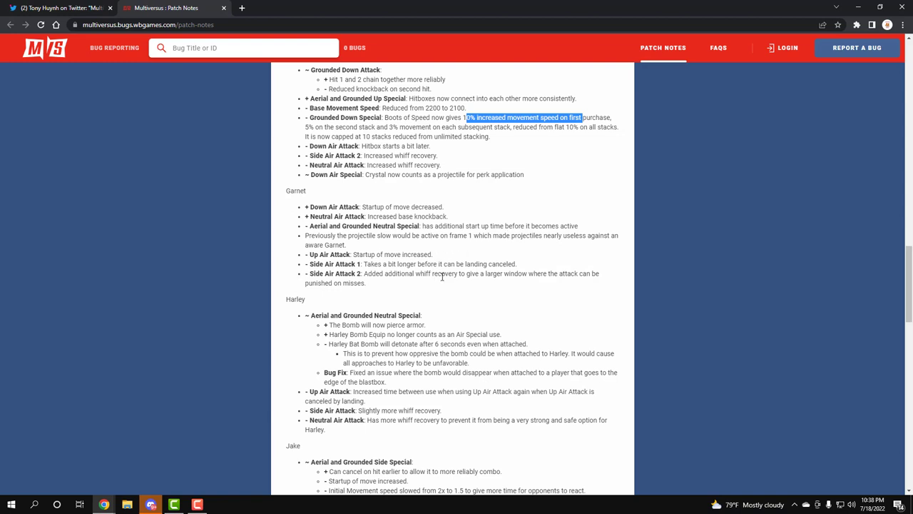
{"action": "scroll", "scroll_direction": "down", "scroll_amount": 3}
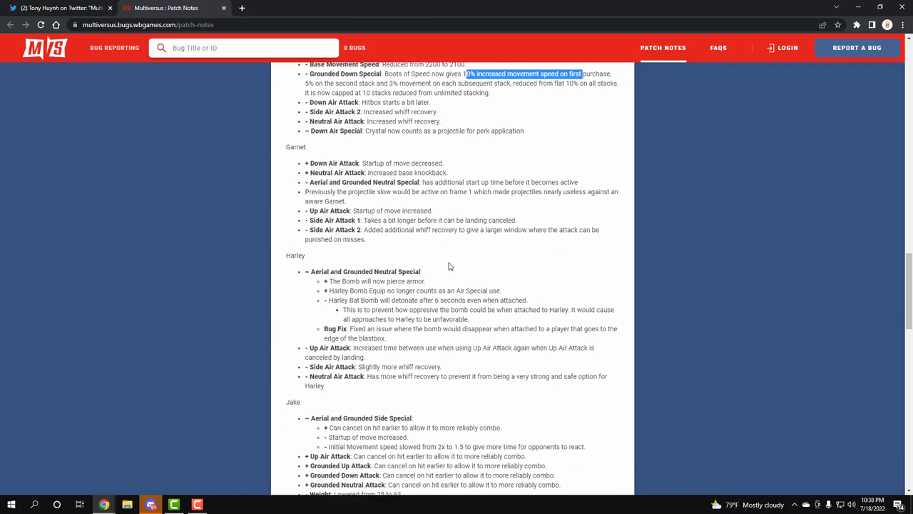
Scroll through Jake's complete change list to the start of Reindog's attack buffs
{"action": "scroll", "scroll_direction": "down", "scroll_amount": 3}
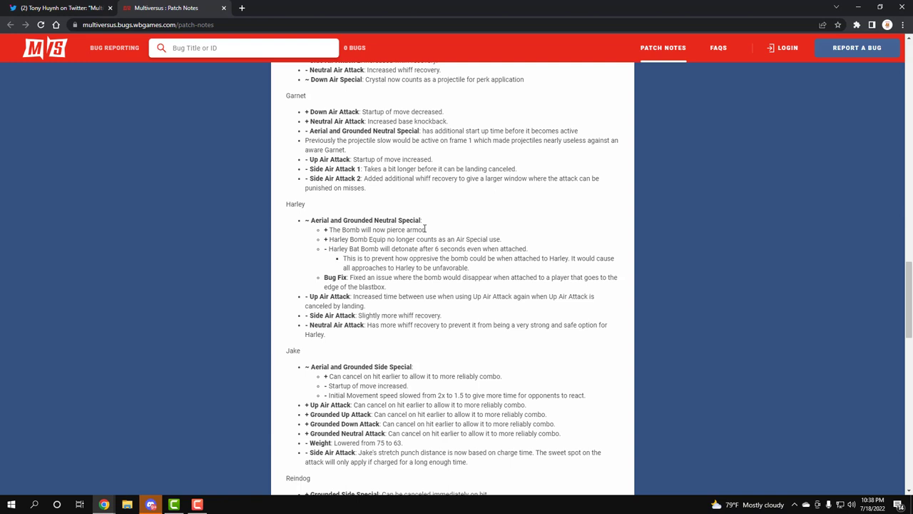
{"action": "mouse_move", "coordinate": [367, 243]}
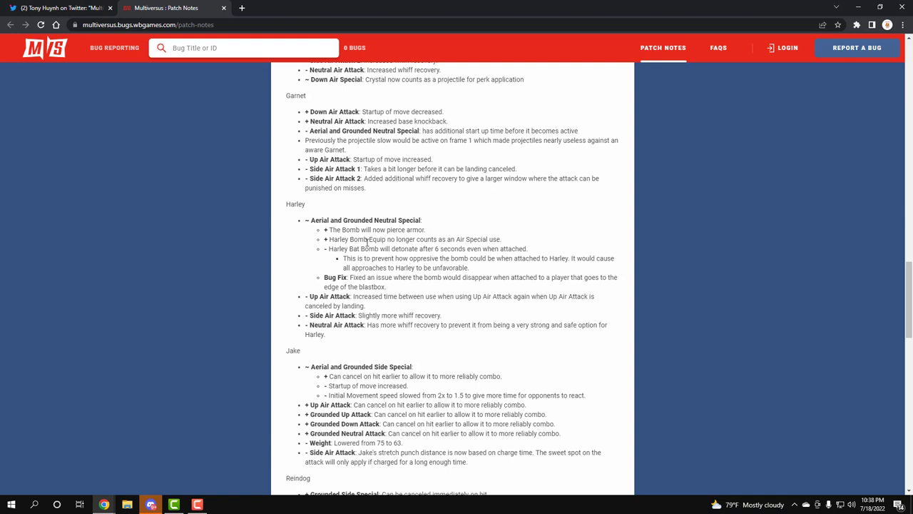
{"action": "mouse_move", "coordinate": [443, 241]}
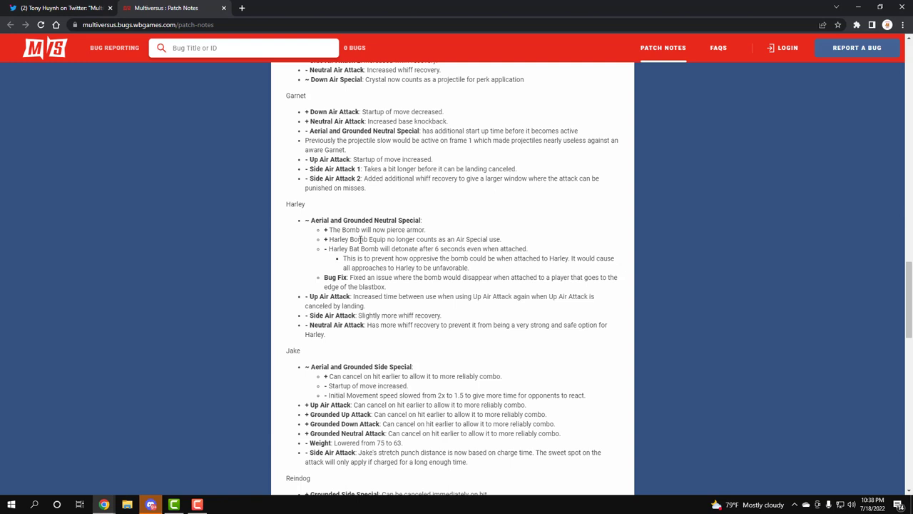
{"action": "mouse_move", "coordinate": [374, 249]}
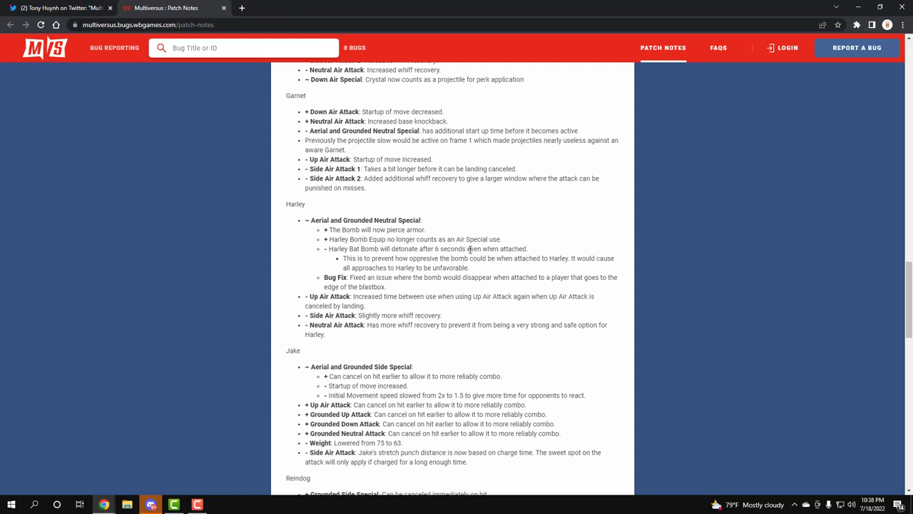
{"action": "scroll", "scroll_direction": "down", "scroll_amount": 3}
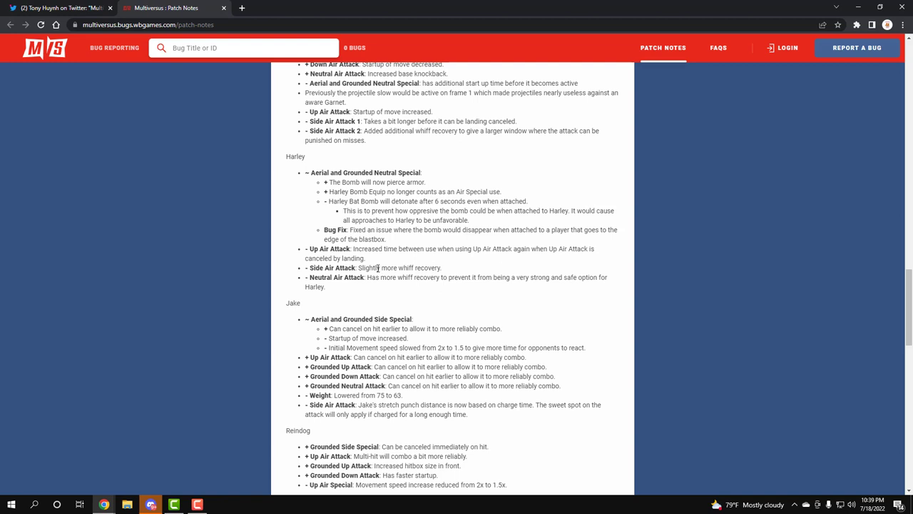
{"action": "mouse_move", "coordinate": [429, 268]}
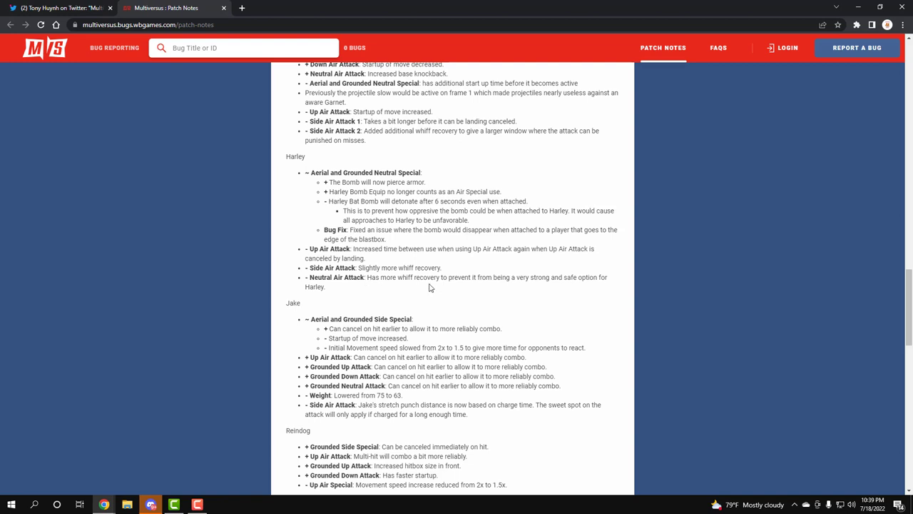
Scroll through Reindog, Shaggy and Steven changes until Superman's section begins
{"action": "scroll", "scroll_direction": "down", "scroll_amount": 3}
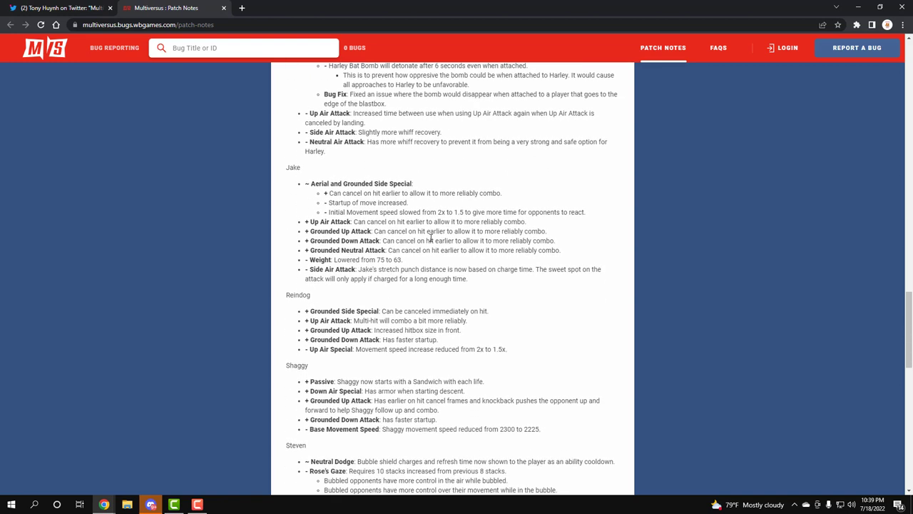
{"action": "scroll", "scroll_direction": "down", "scroll_amount": 3}
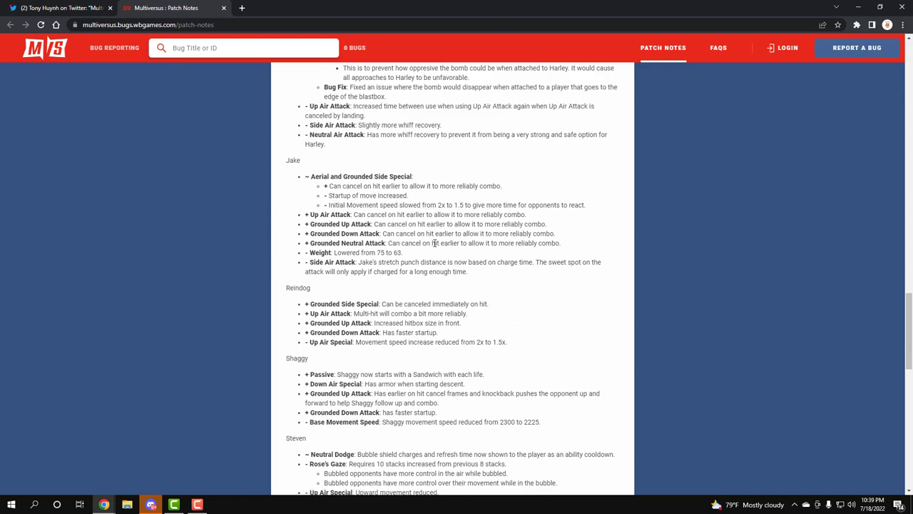
{"action": "mouse_move", "coordinate": [436, 242]}
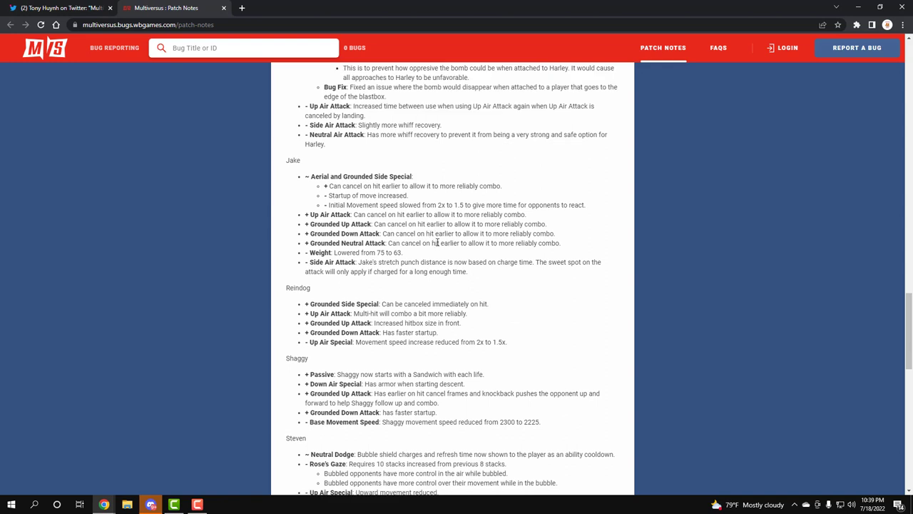
{"action": "mouse_move", "coordinate": [410, 211]}
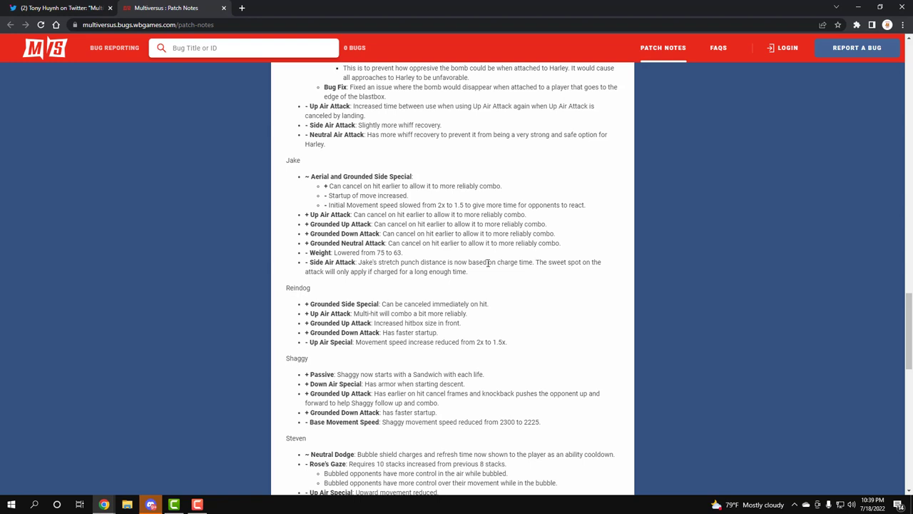
{"action": "scroll", "scroll_direction": "down", "scroll_amount": 3}
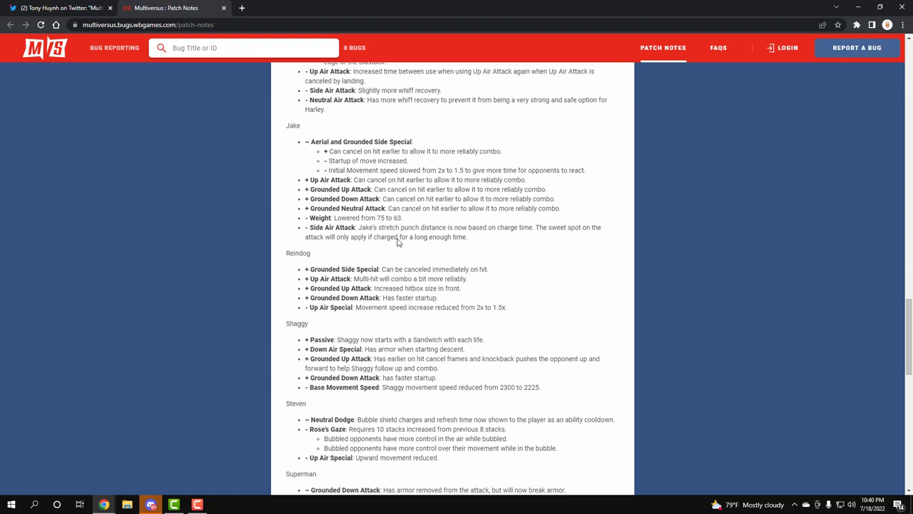
{"action": "scroll", "scroll_direction": "down", "scroll_amount": 3}
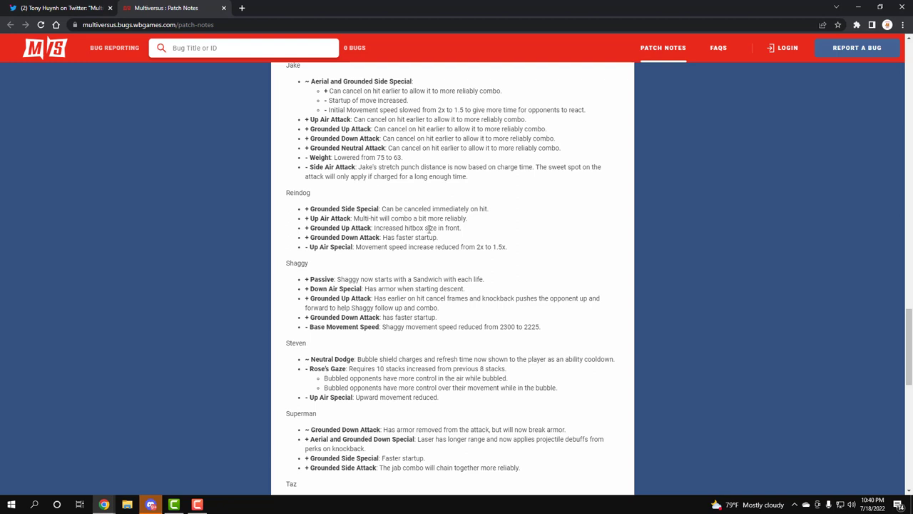
{"action": "mouse_move", "coordinate": [457, 227]}
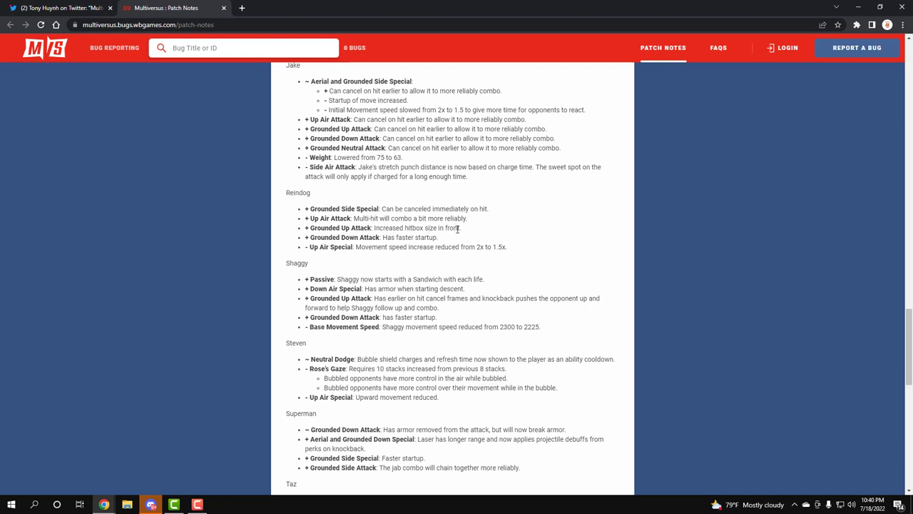
{"action": "mouse_move", "coordinate": [346, 243]}
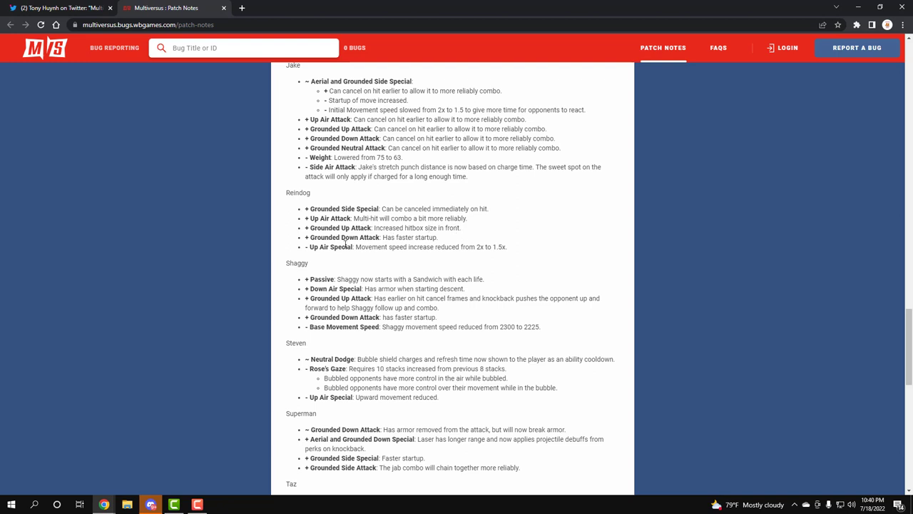
{"action": "mouse_move", "coordinate": [426, 240]}
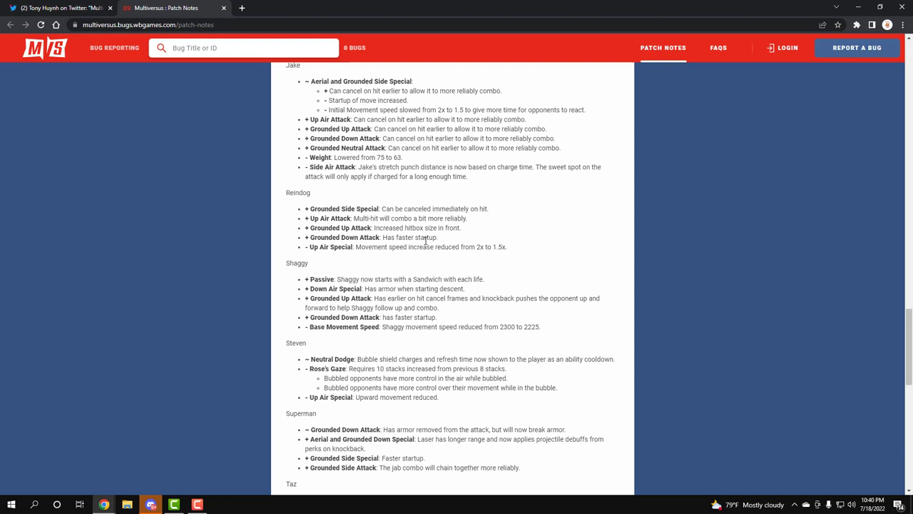
{"action": "mouse_move", "coordinate": [373, 250]}
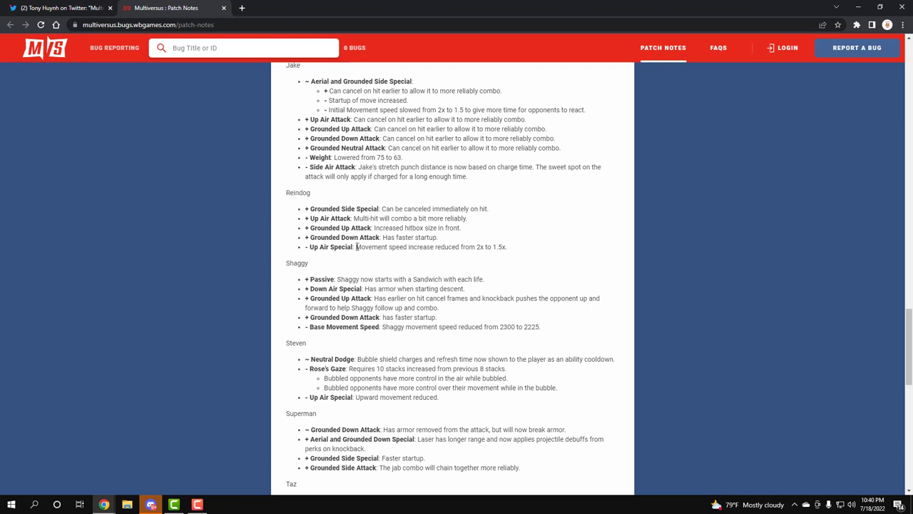
Scroll down to show all of Taz's changes through his bug fix
{"action": "scroll", "scroll_direction": "down", "scroll_amount": 3}
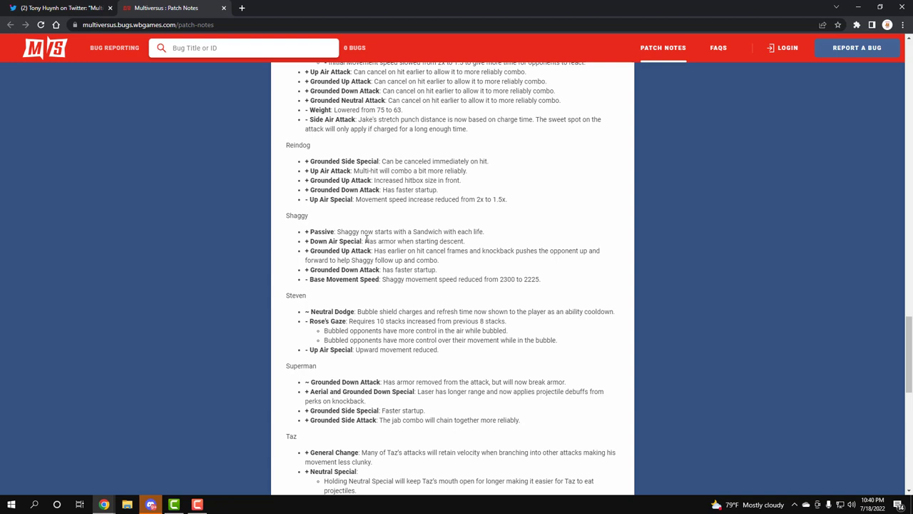
{"action": "mouse_move", "coordinate": [433, 238]}
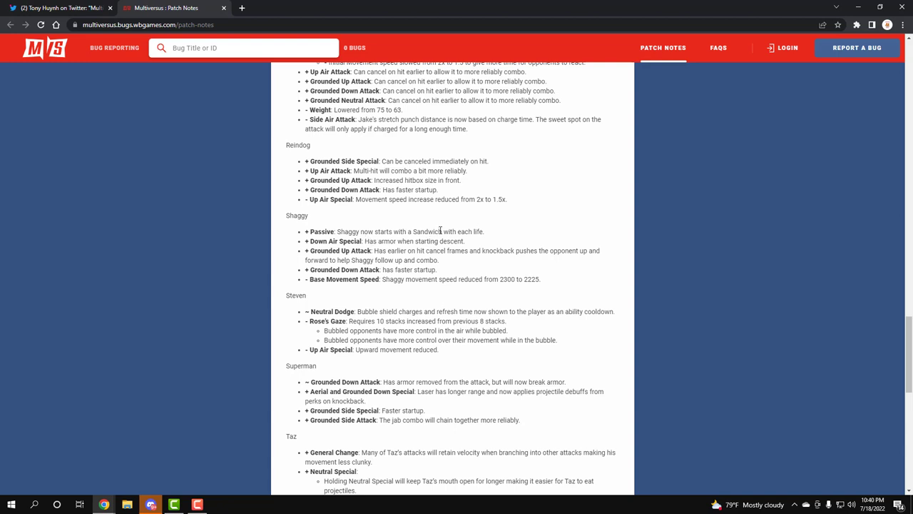
{"action": "scroll", "scroll_direction": "down", "scroll_amount": 3}
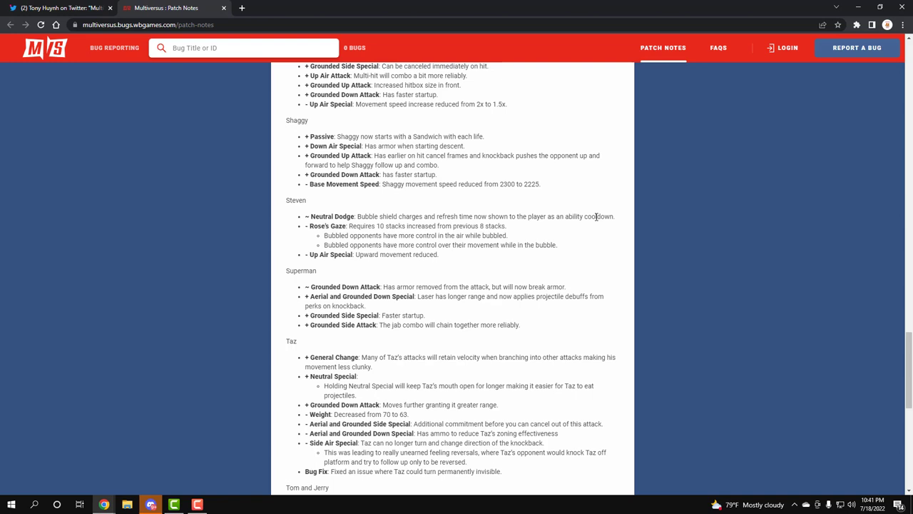
{"action": "mouse_move", "coordinate": [414, 274]}
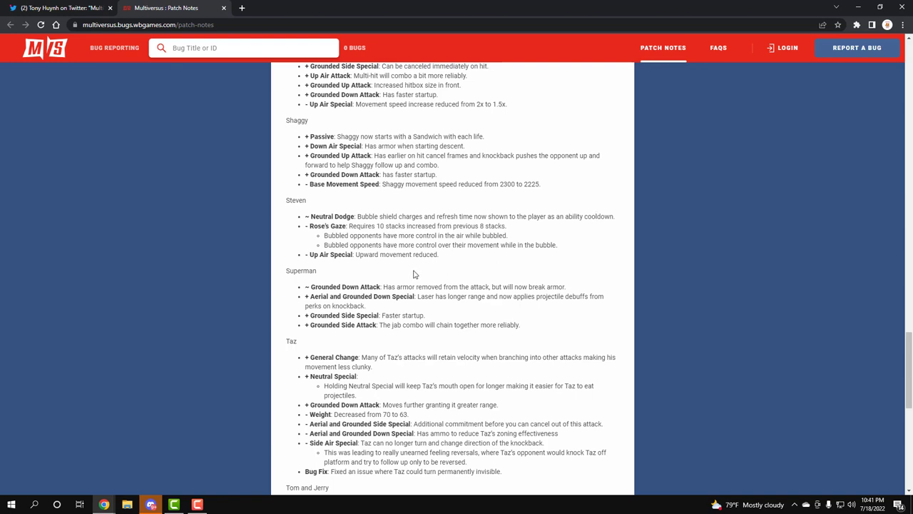
{"action": "mouse_move", "coordinate": [417, 277]}
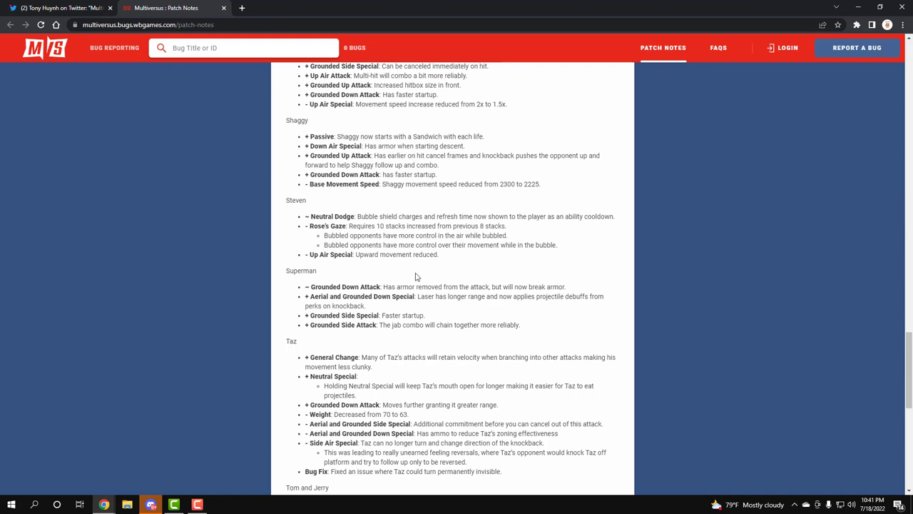
{"action": "mouse_move", "coordinate": [454, 258]}
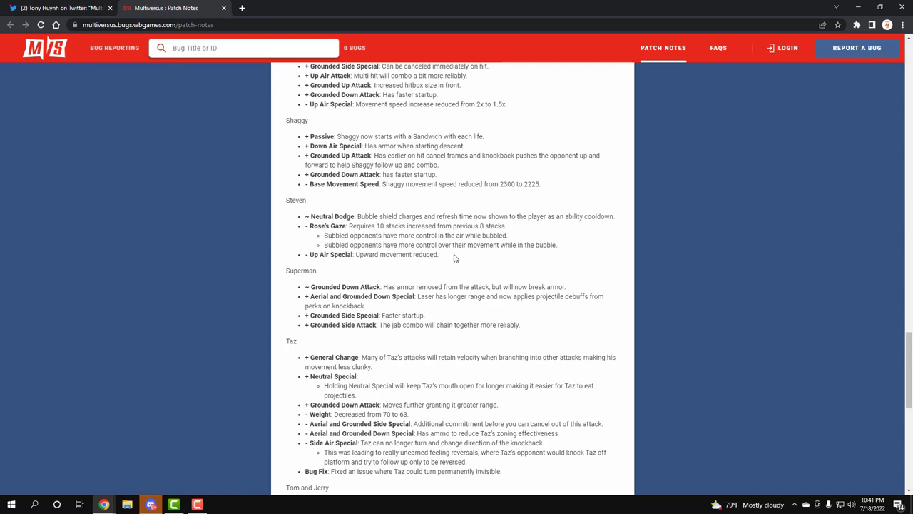
{"action": "mouse_move", "coordinate": [458, 271]}
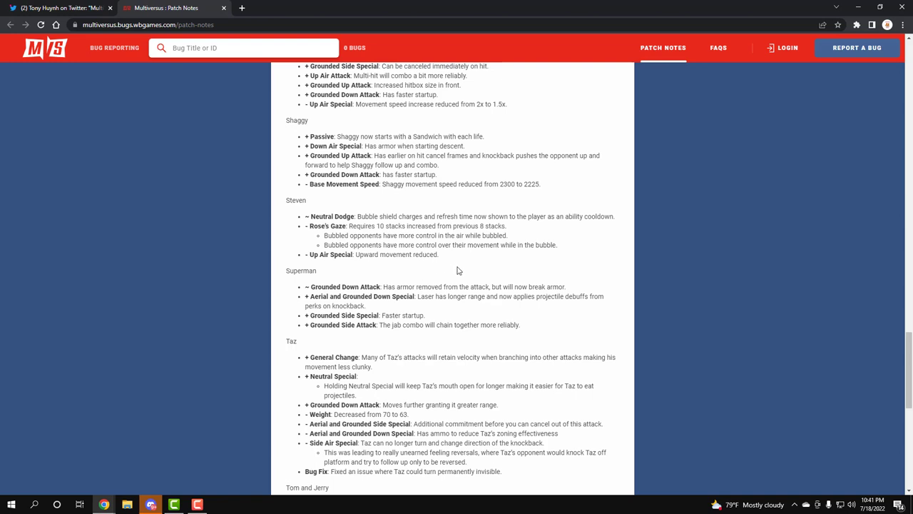
{"action": "mouse_move", "coordinate": [496, 275]}
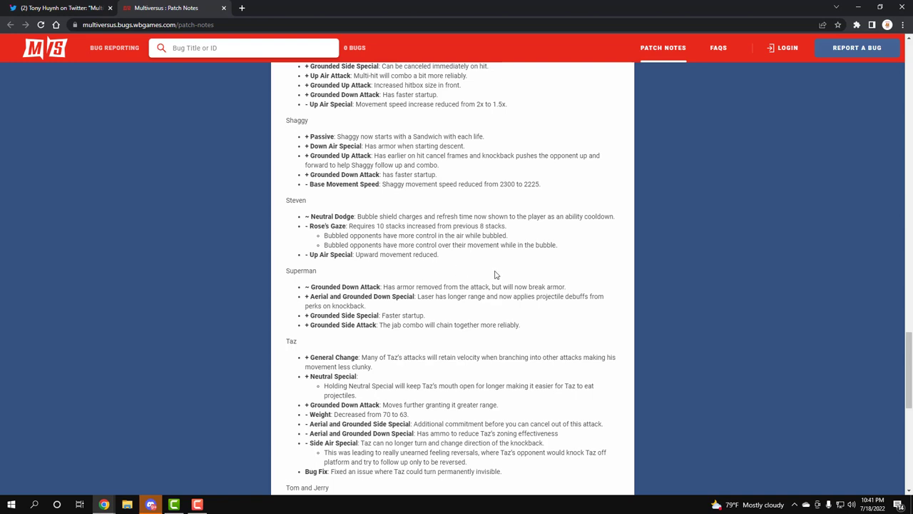
Scroll to reveal the Tom and Jerry heading, rationale and first two changes
{"action": "scroll", "scroll_direction": "down", "scroll_amount": 3}
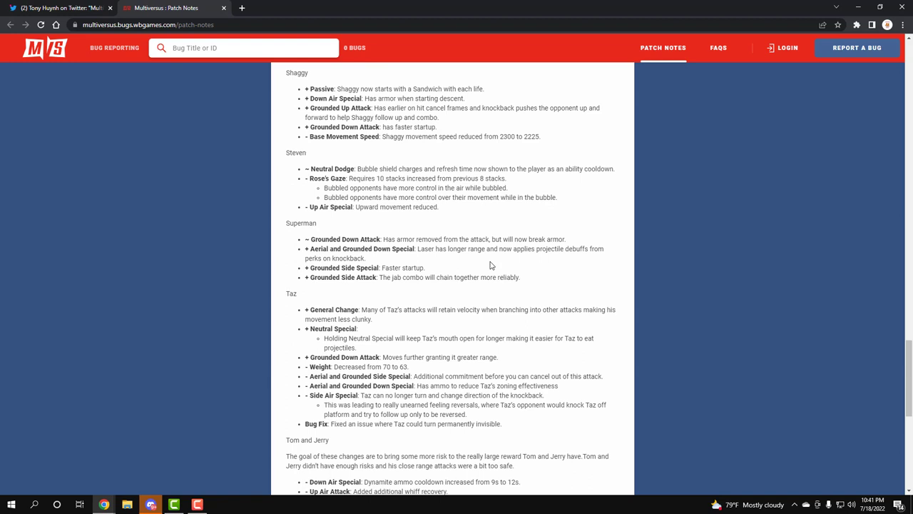
{"action": "mouse_move", "coordinate": [447, 277]}
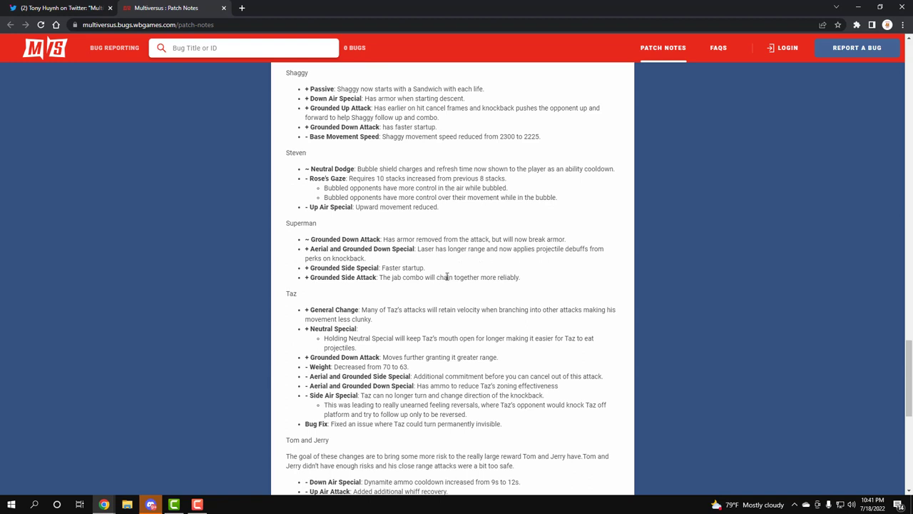
{"action": "mouse_move", "coordinate": [455, 277]}
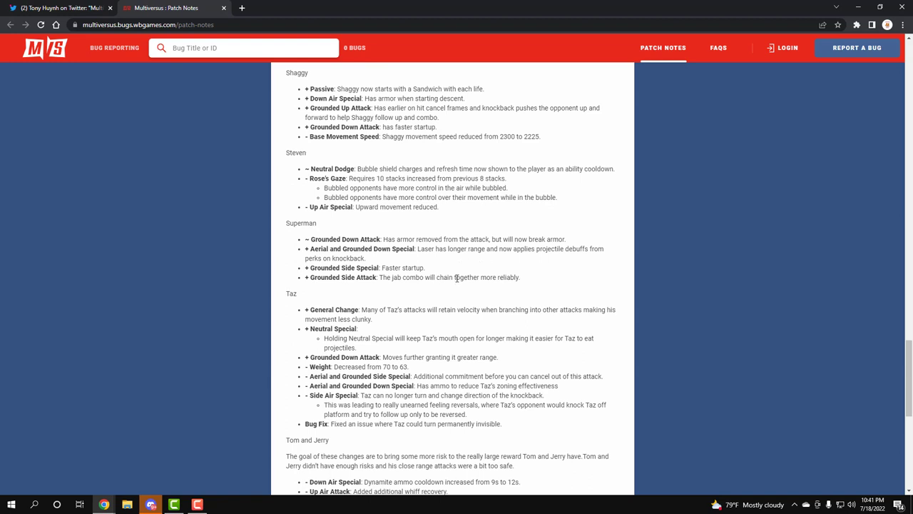
Scroll to show every Tom and Jerry bullet and the top of Velma's notes
{"action": "scroll", "scroll_direction": "down", "scroll_amount": 3}
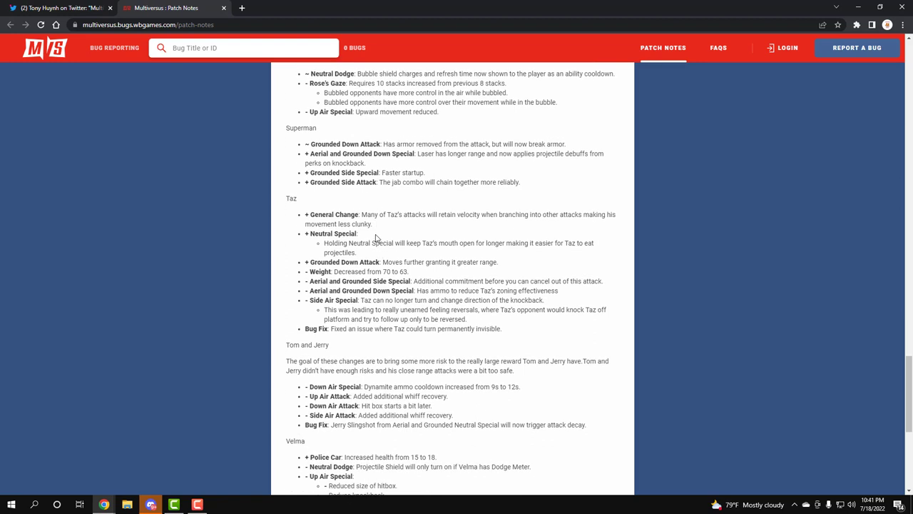
{"action": "mouse_move", "coordinate": [368, 241]}
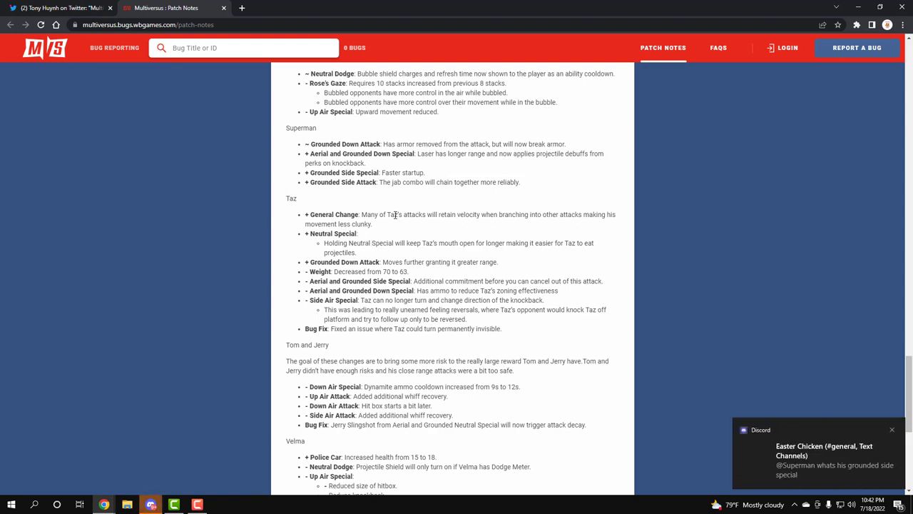
{"action": "mouse_move", "coordinate": [561, 218]}
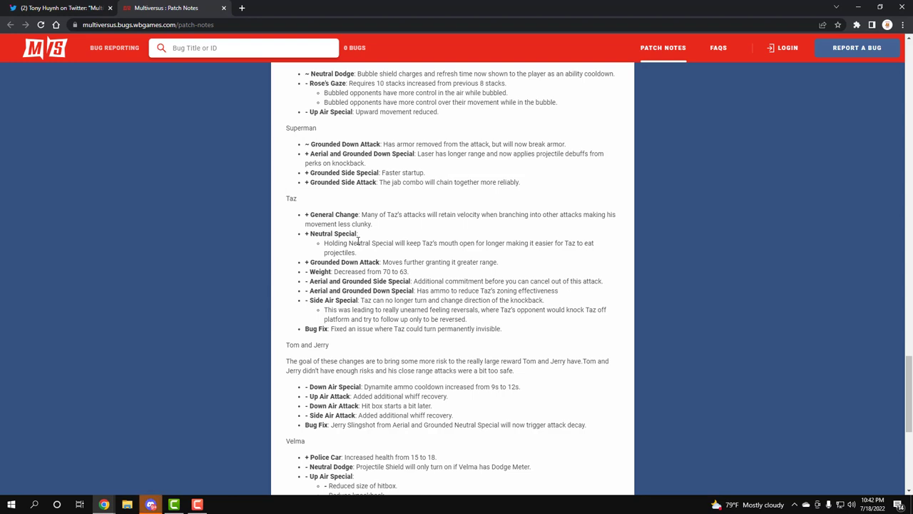
{"action": "mouse_move", "coordinate": [555, 245]}
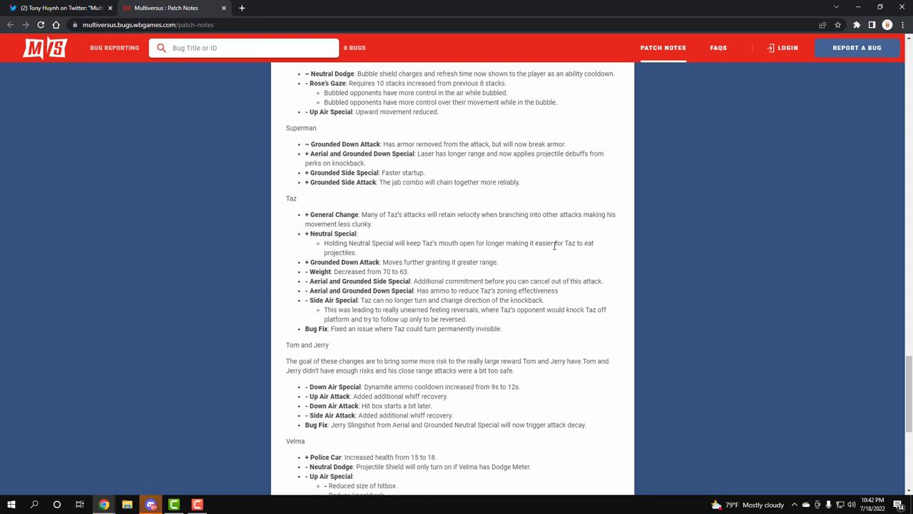
{"action": "mouse_move", "coordinate": [503, 243]}
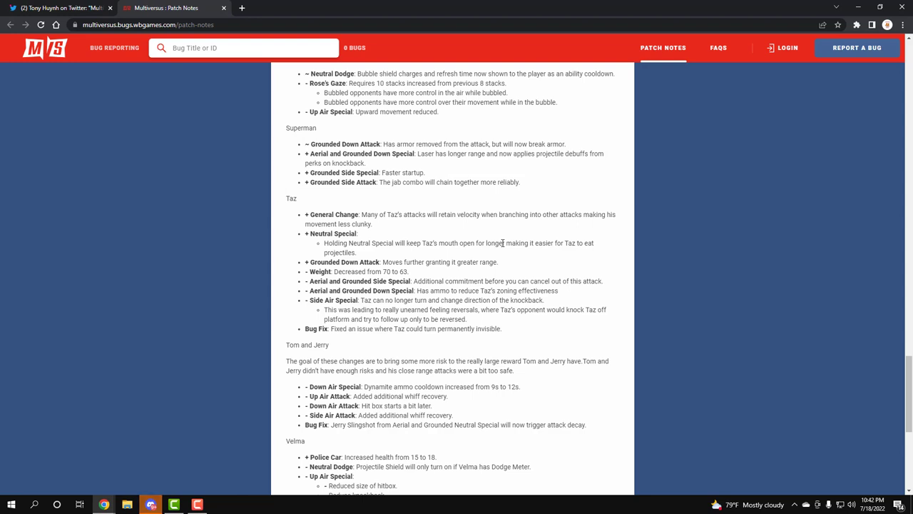
{"action": "mouse_move", "coordinate": [412, 257]}
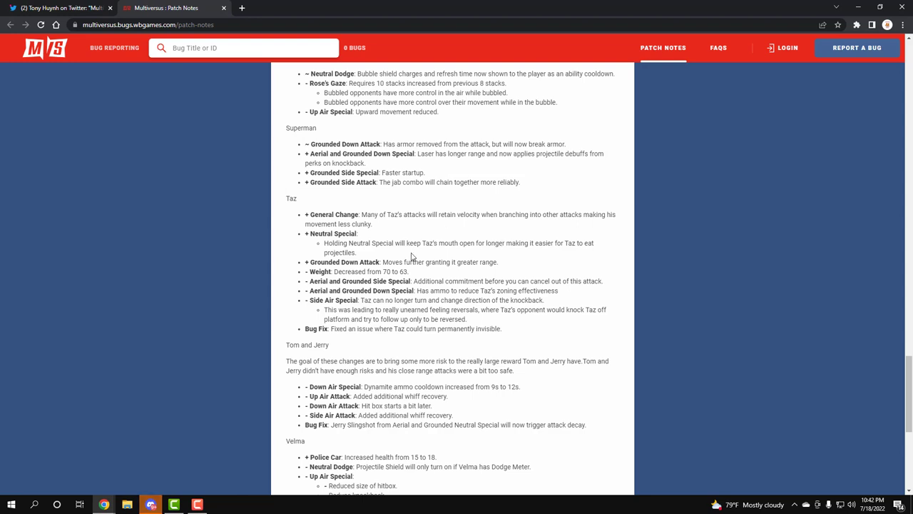
{"action": "mouse_move", "coordinate": [469, 266]}
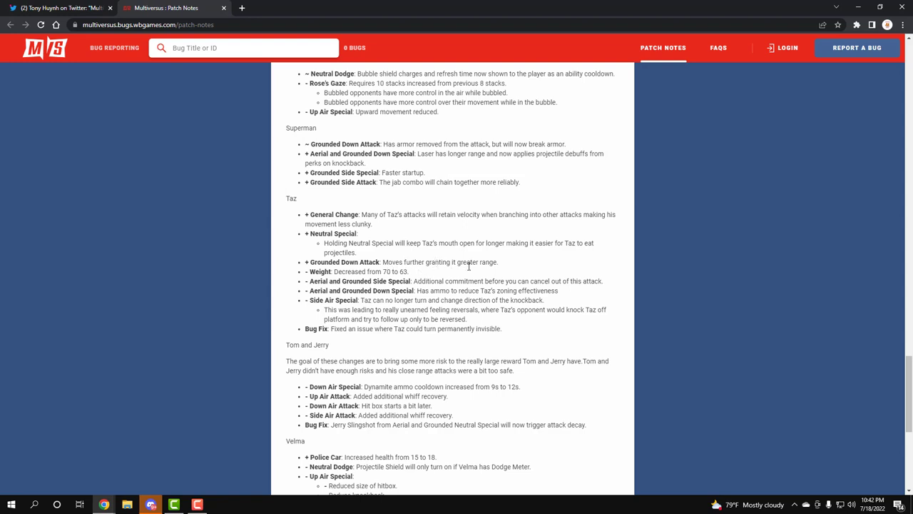
{"action": "mouse_move", "coordinate": [459, 272]}
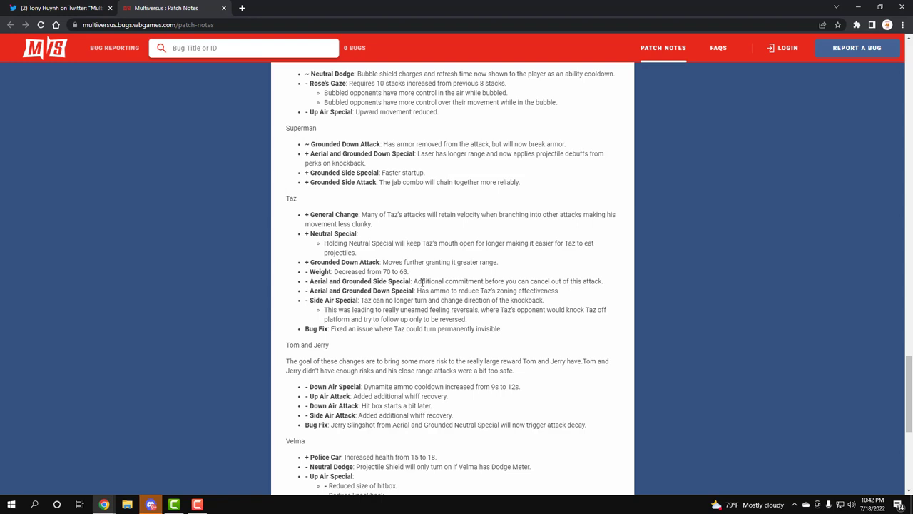
{"action": "mouse_move", "coordinate": [501, 281]}
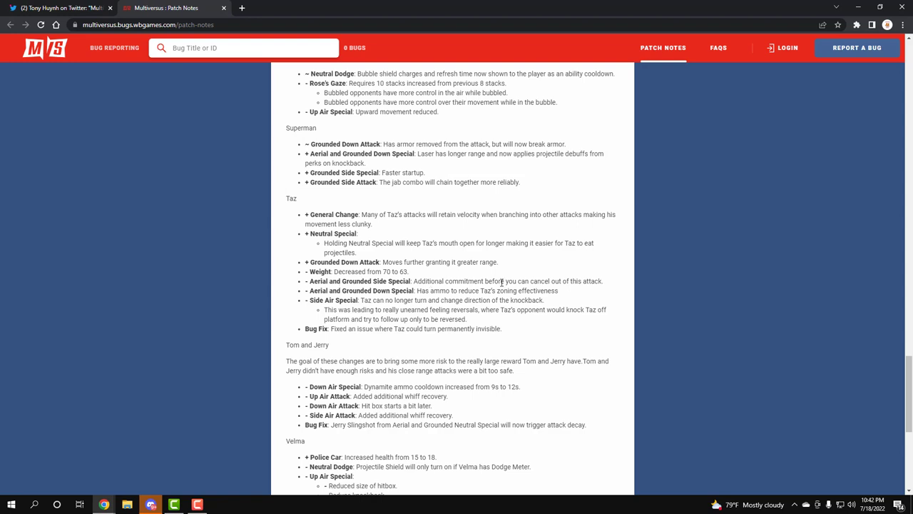
{"action": "mouse_move", "coordinate": [476, 280]}
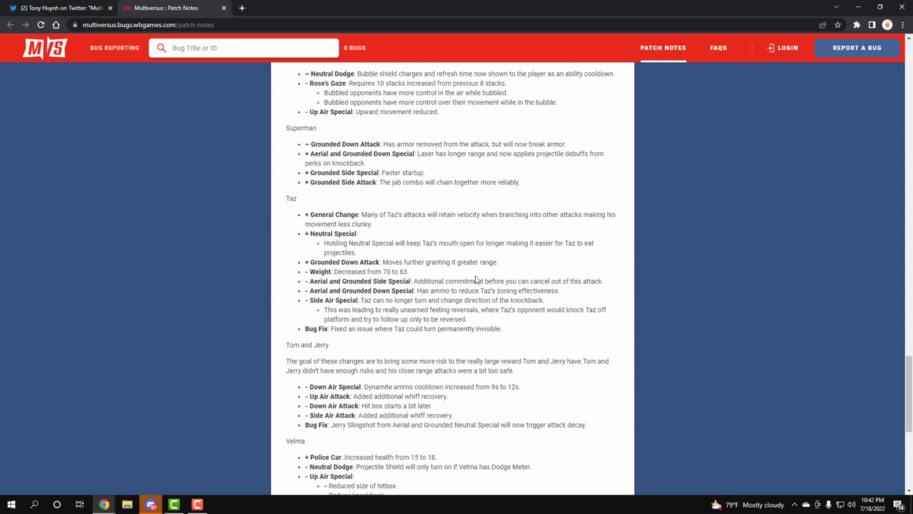
{"action": "mouse_move", "coordinate": [583, 296]}
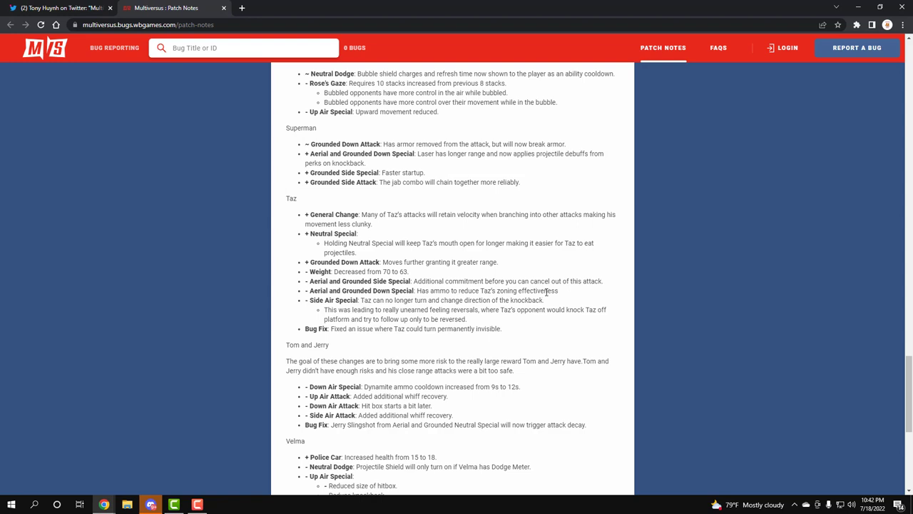
{"action": "mouse_move", "coordinate": [430, 288]}
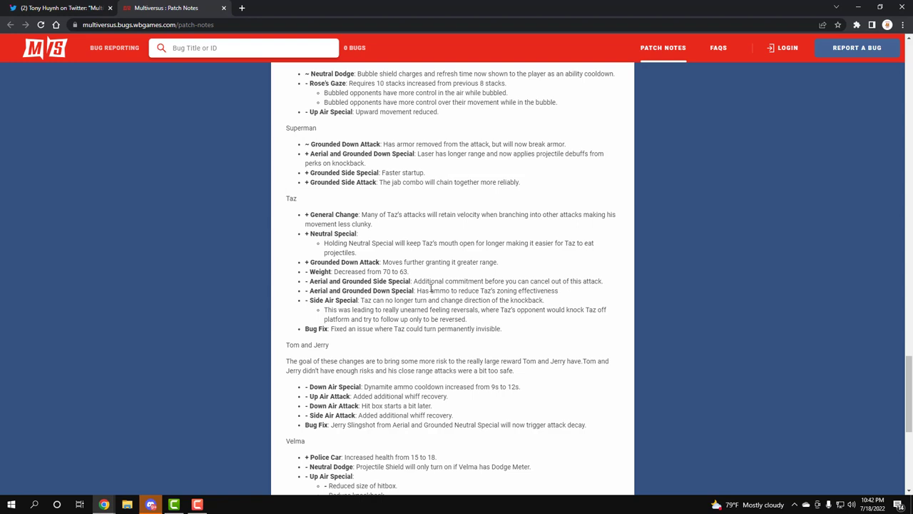
{"action": "mouse_move", "coordinate": [407, 303]}
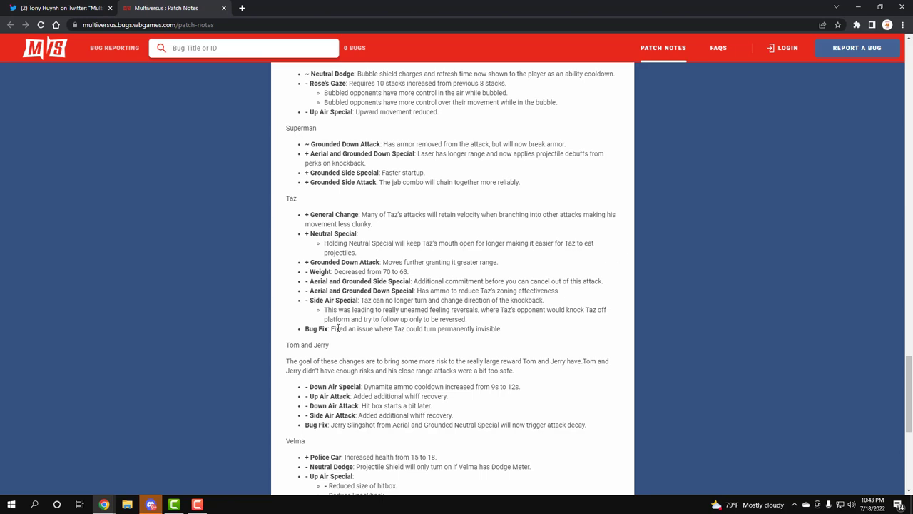
{"action": "scroll", "scroll_direction": "down", "scroll_amount": 3}
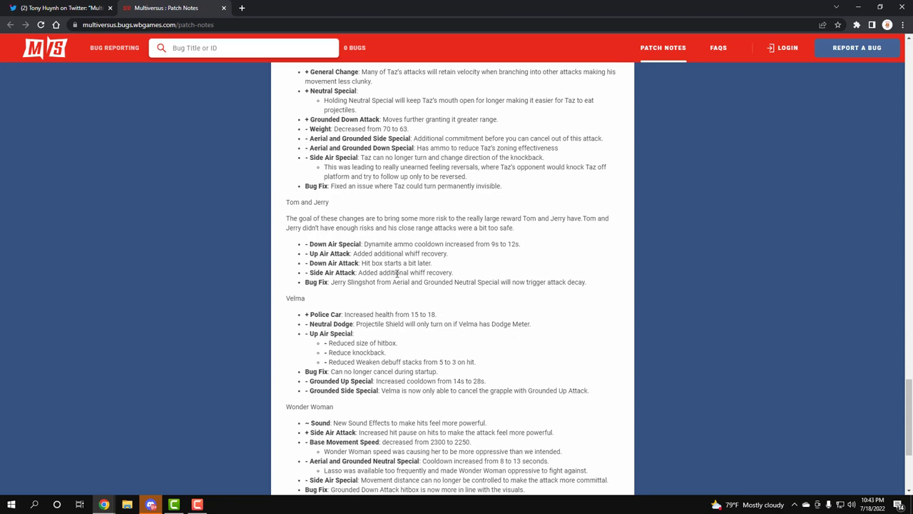
{"action": "mouse_move", "coordinate": [411, 241]}
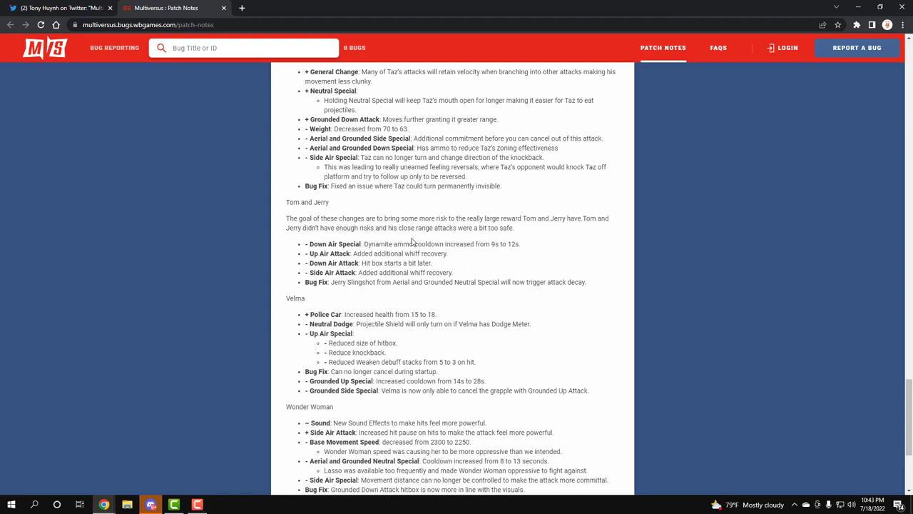
{"action": "mouse_move", "coordinate": [509, 246]}
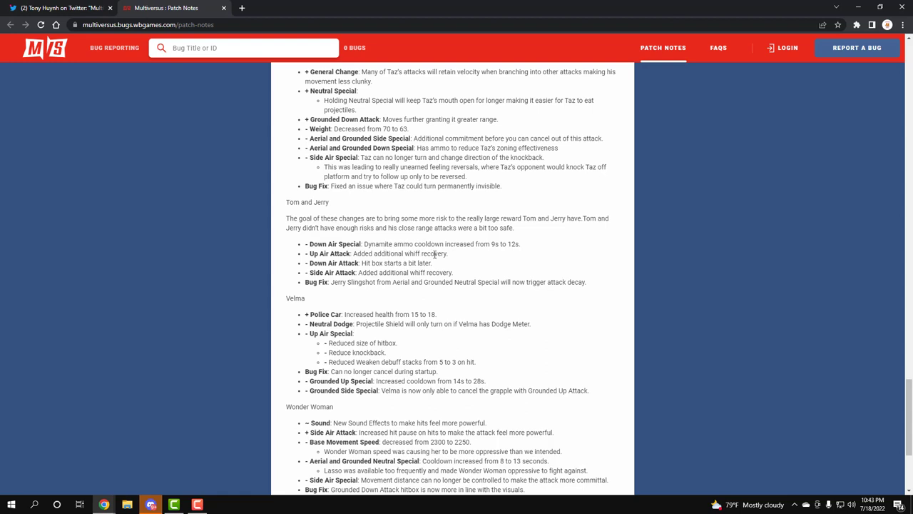
{"action": "mouse_move", "coordinate": [376, 262]}
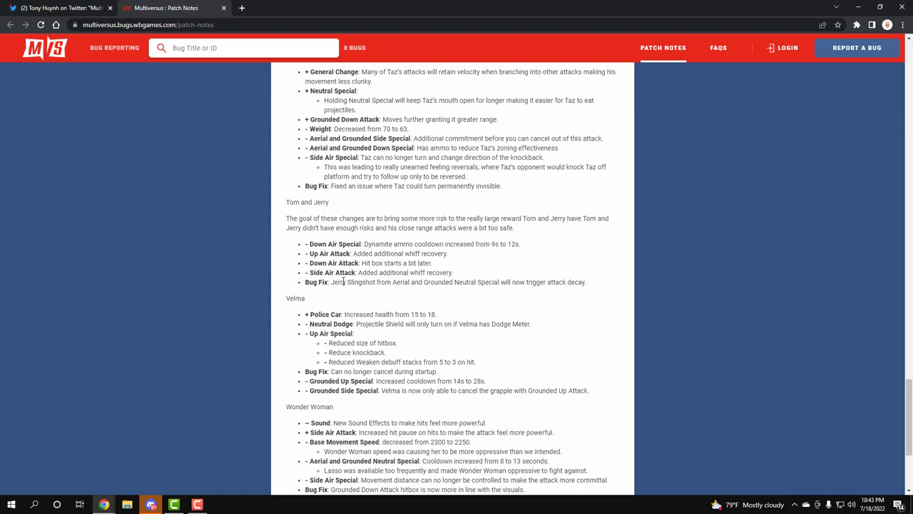
{"action": "mouse_move", "coordinate": [424, 273]}
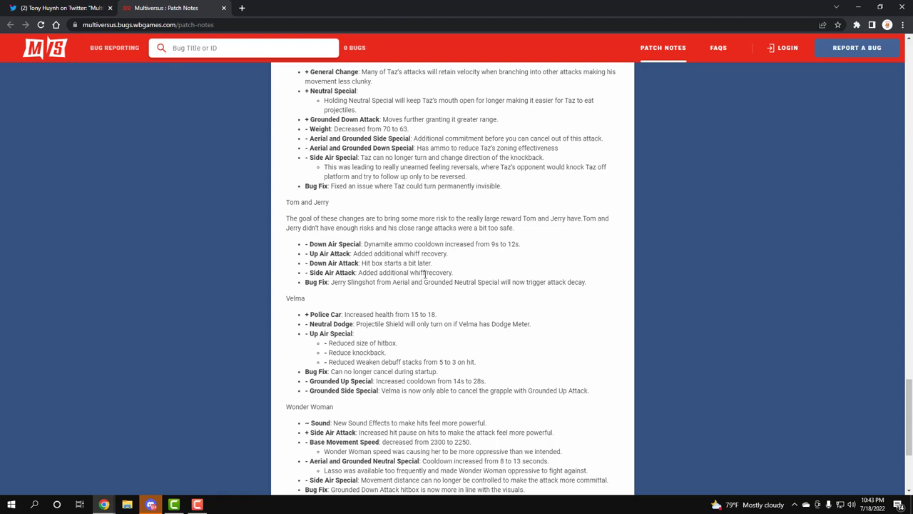
{"action": "mouse_move", "coordinate": [390, 281]}
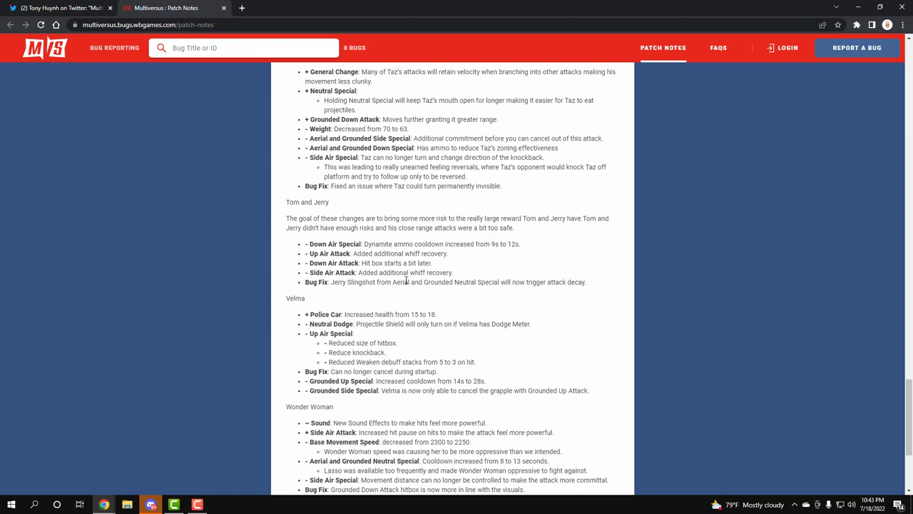
Scroll through Wonder Woman's changes to the footer with the ESRB Teen rating
{"action": "scroll", "scroll_direction": "down", "scroll_amount": 3}
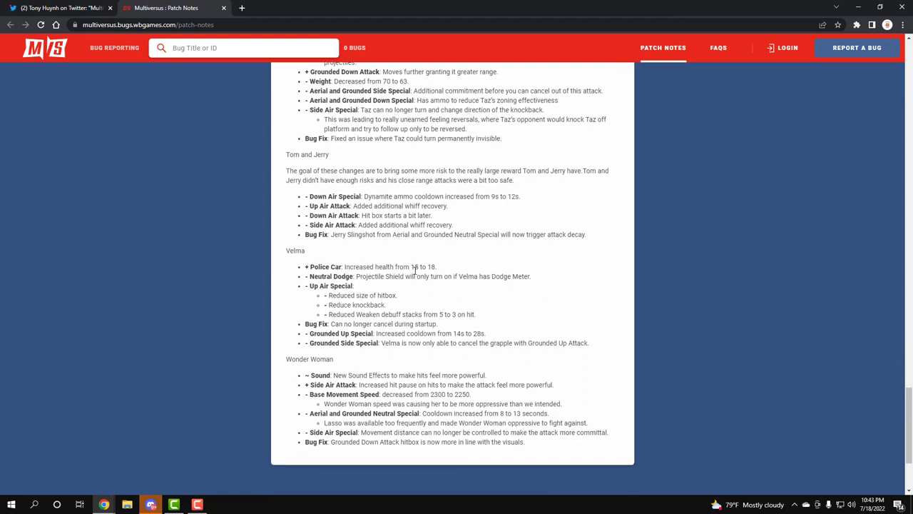
{"action": "mouse_move", "coordinate": [422, 279]}
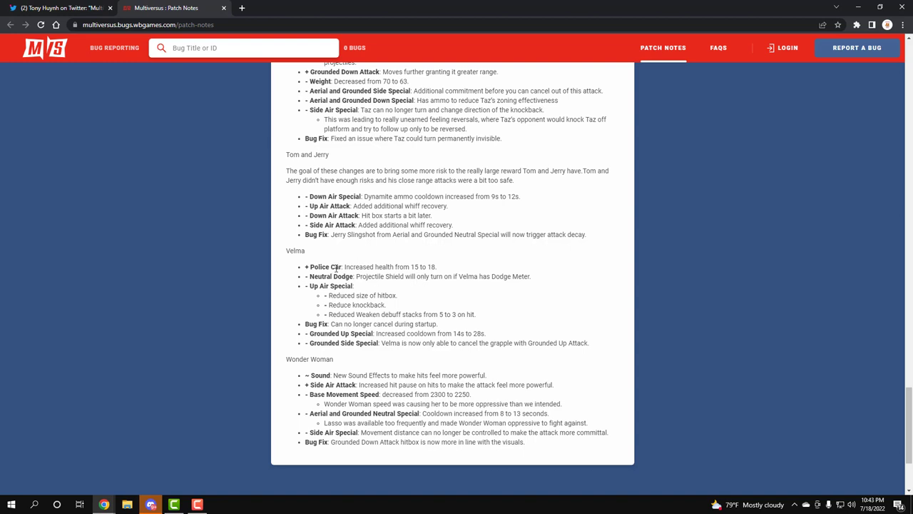
{"action": "mouse_move", "coordinate": [346, 280]}
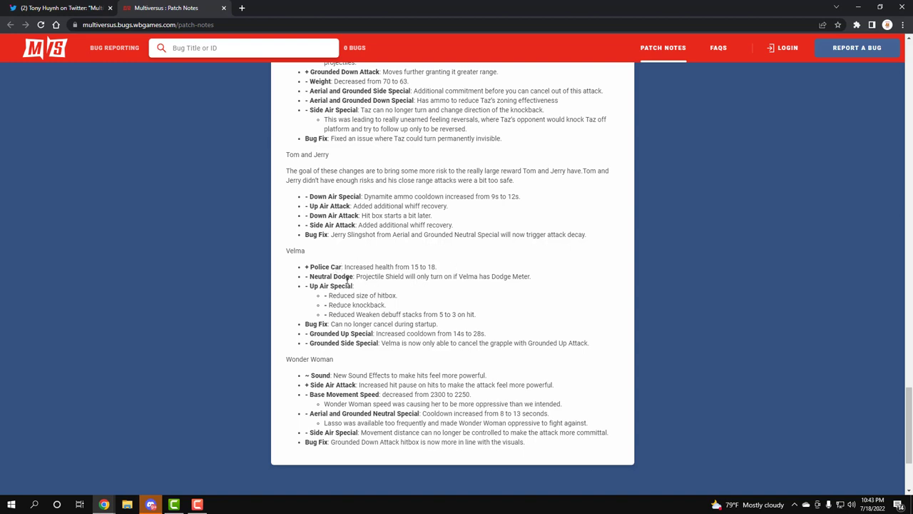
{"action": "mouse_move", "coordinate": [351, 277]}
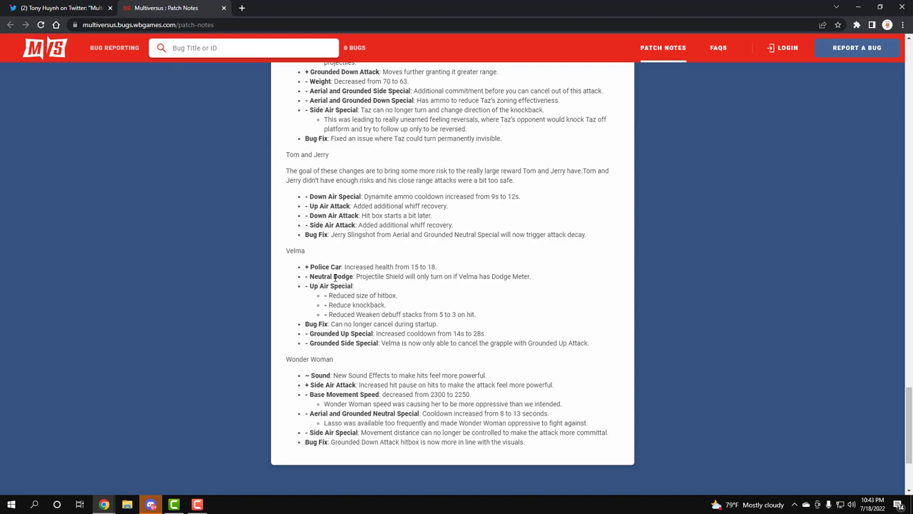
{"action": "mouse_move", "coordinate": [465, 285]}
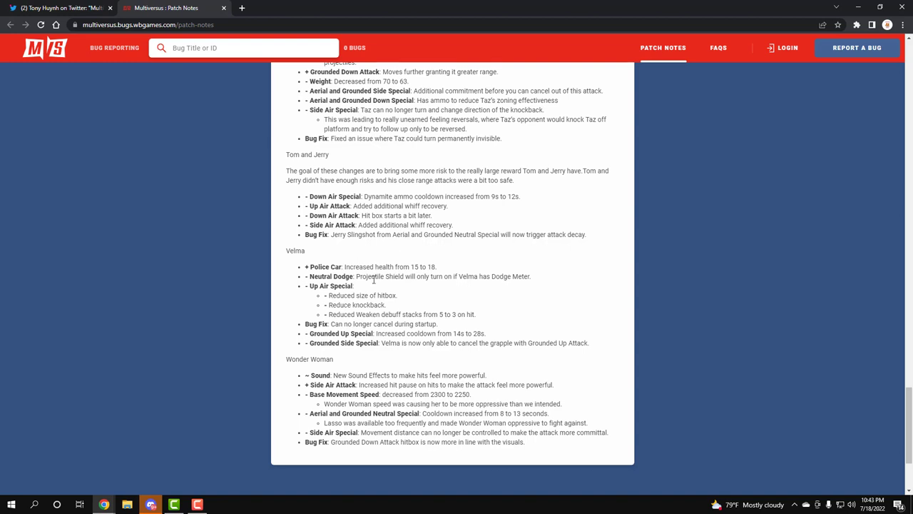
{"action": "mouse_move", "coordinate": [353, 286]}
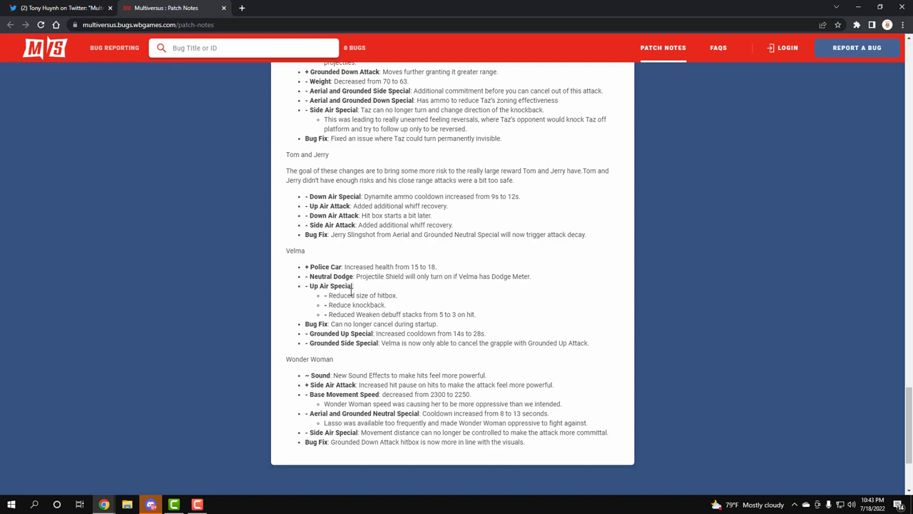
{"action": "mouse_move", "coordinate": [392, 323]}
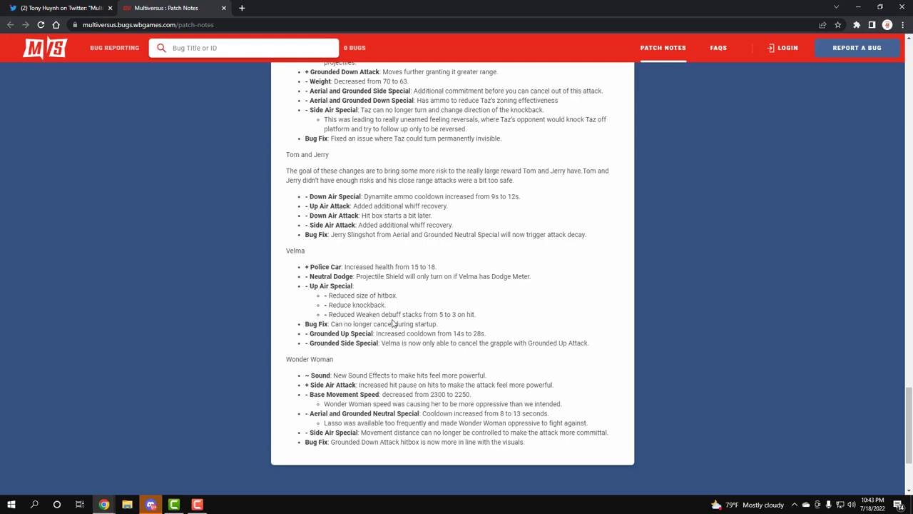
{"action": "mouse_move", "coordinate": [359, 324]}
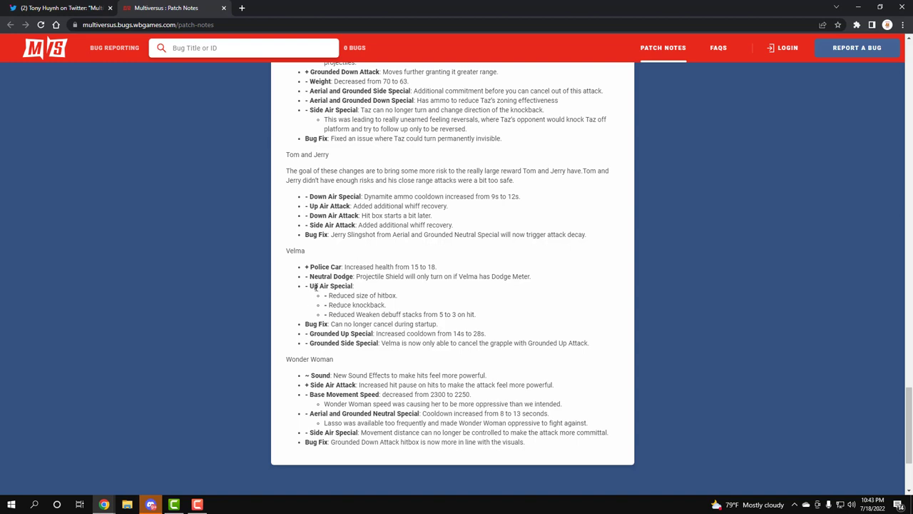
{"action": "mouse_move", "coordinate": [319, 286]}
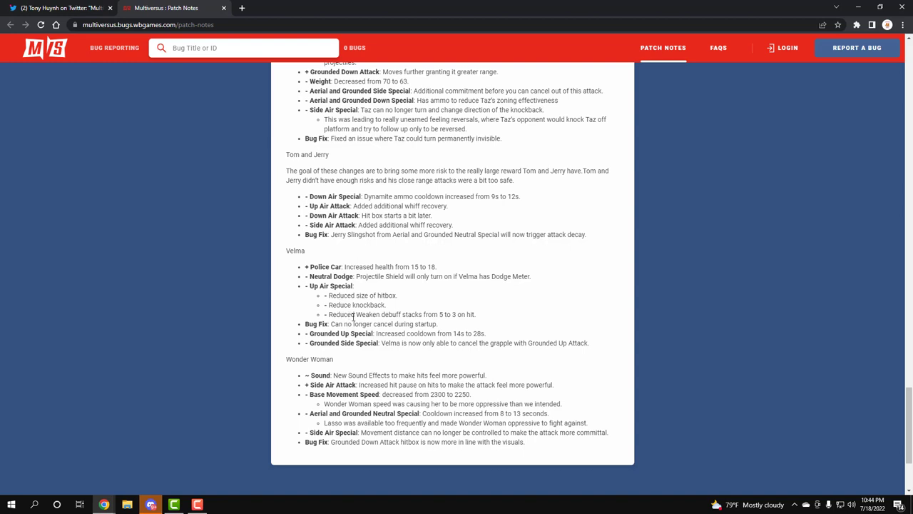
{"action": "scroll", "scroll_direction": "down", "scroll_amount": 3}
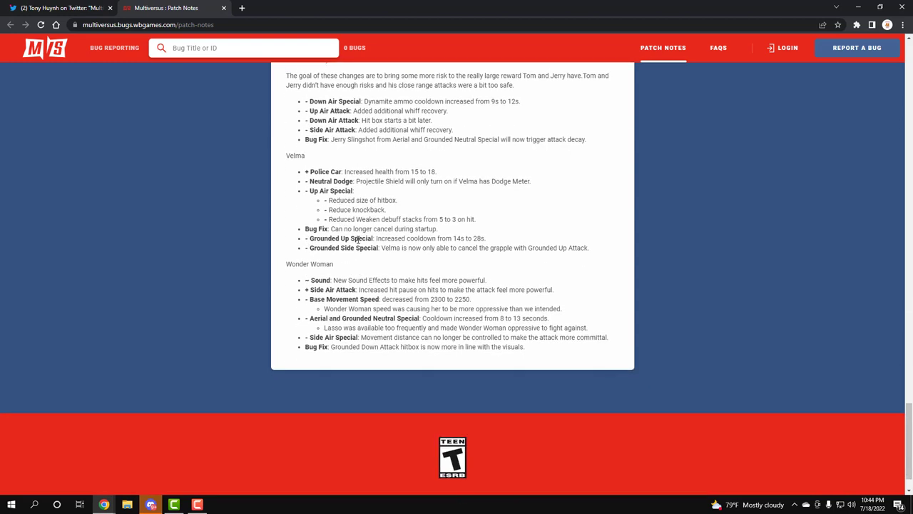
{"action": "mouse_move", "coordinate": [411, 239]}
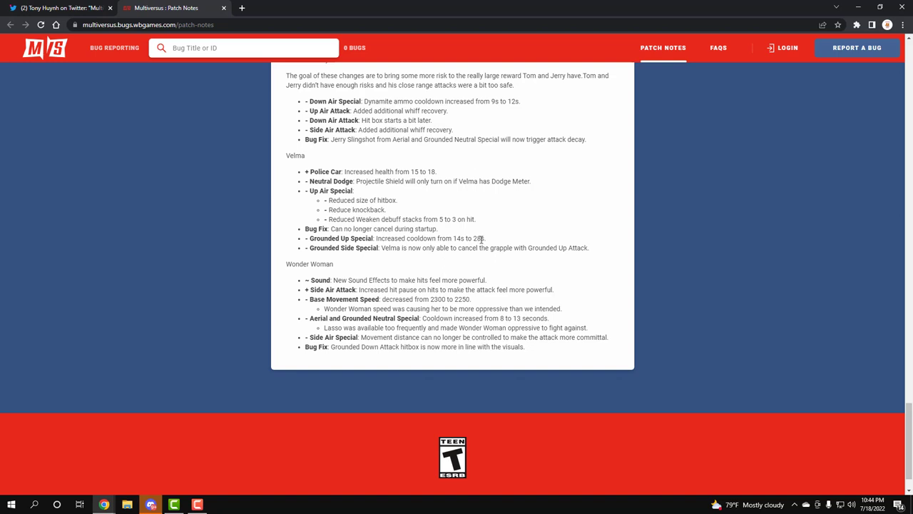
{"action": "mouse_move", "coordinate": [353, 252]}
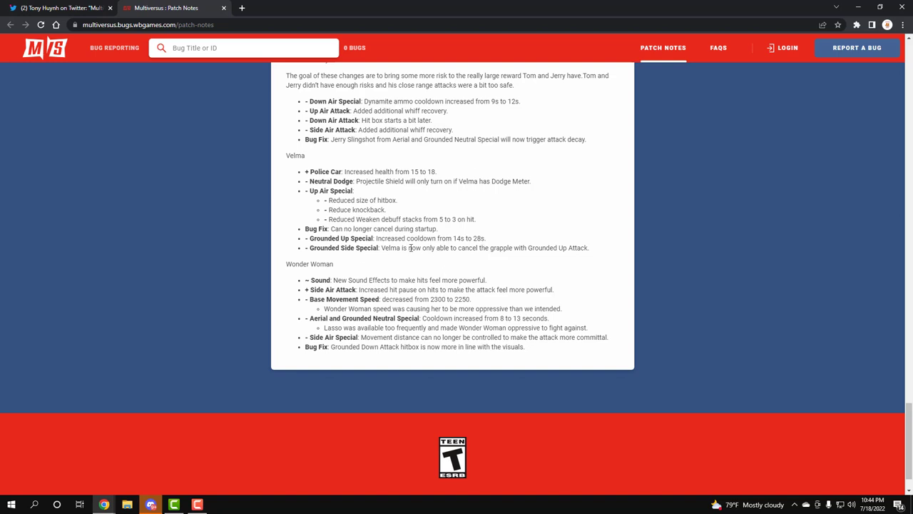
{"action": "mouse_move", "coordinate": [486, 249]}
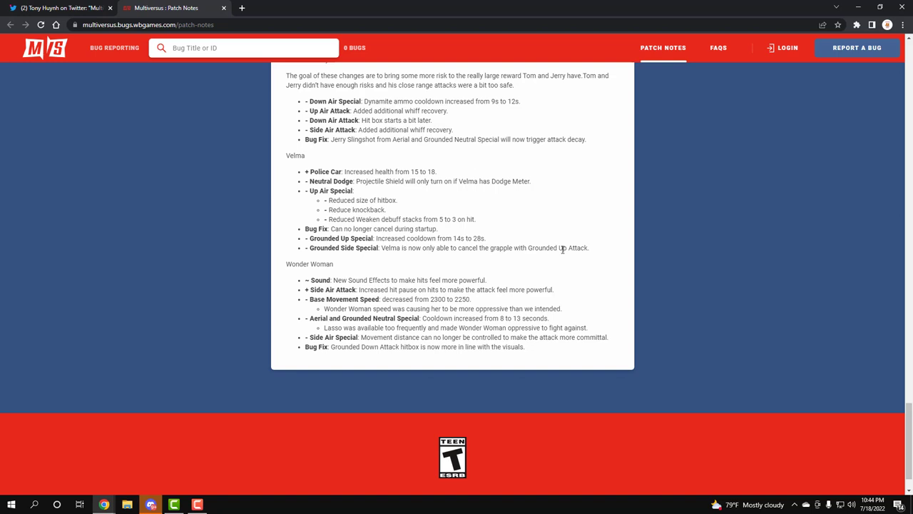
{"action": "mouse_move", "coordinate": [565, 247]}
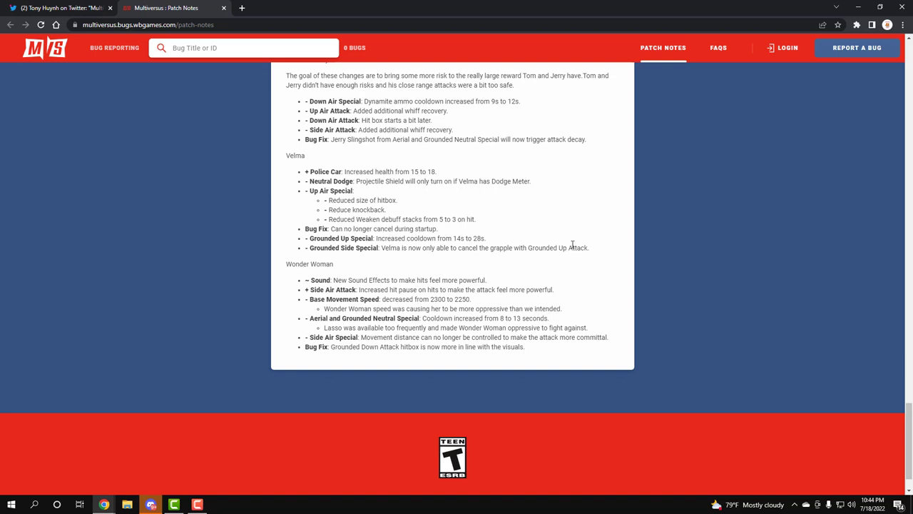
{"action": "mouse_move", "coordinate": [383, 209]}
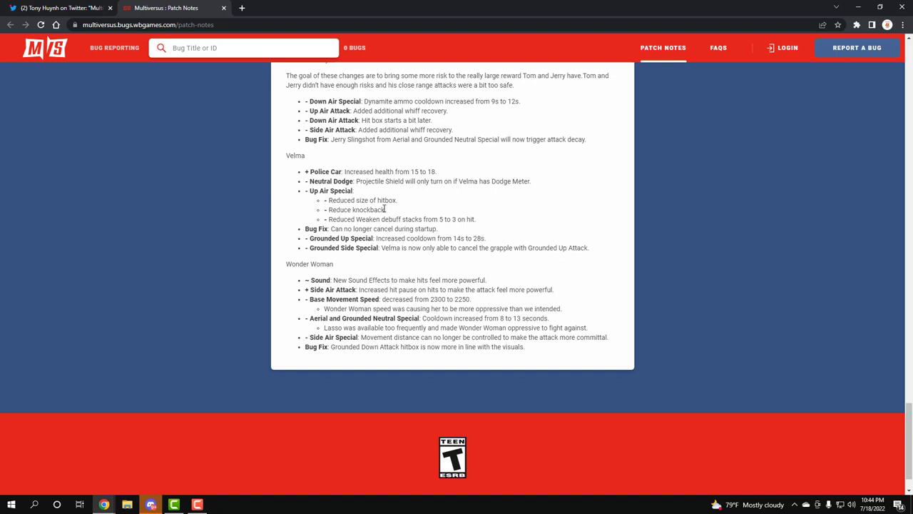
{"action": "mouse_move", "coordinate": [390, 219]}
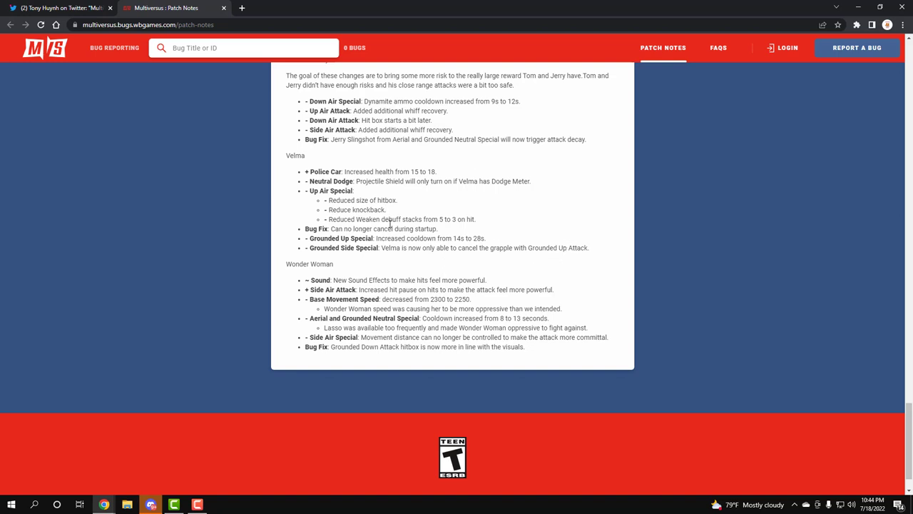
{"action": "mouse_move", "coordinate": [380, 268]}
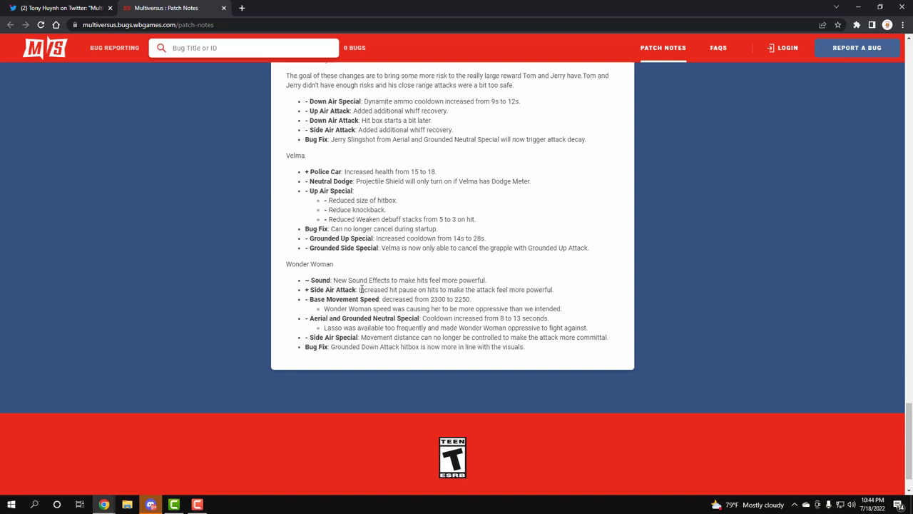
{"action": "mouse_move", "coordinate": [417, 290]}
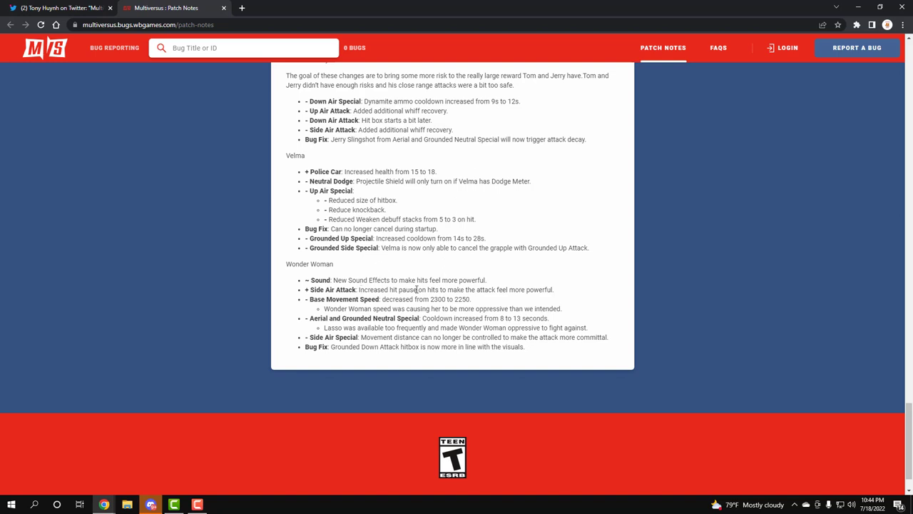
{"action": "mouse_move", "coordinate": [506, 289]}
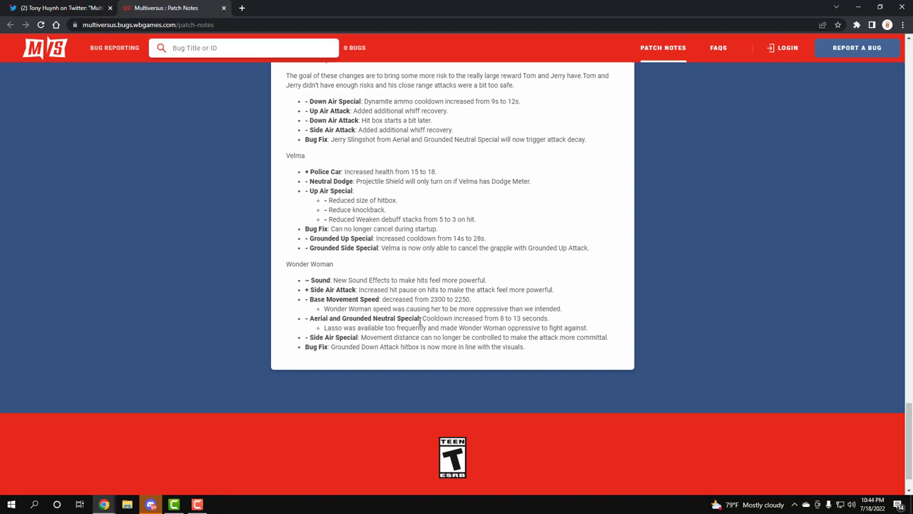
{"action": "mouse_move", "coordinate": [520, 328]}
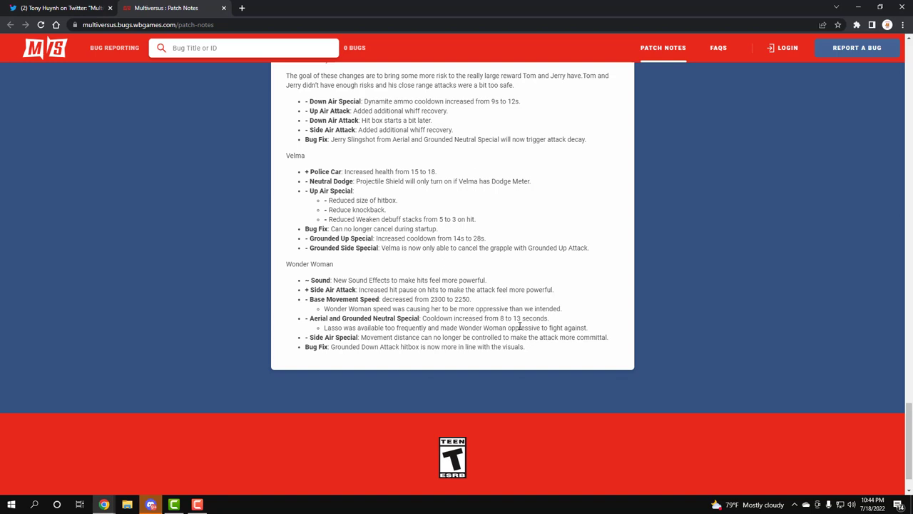
{"action": "mouse_move", "coordinate": [520, 325]}
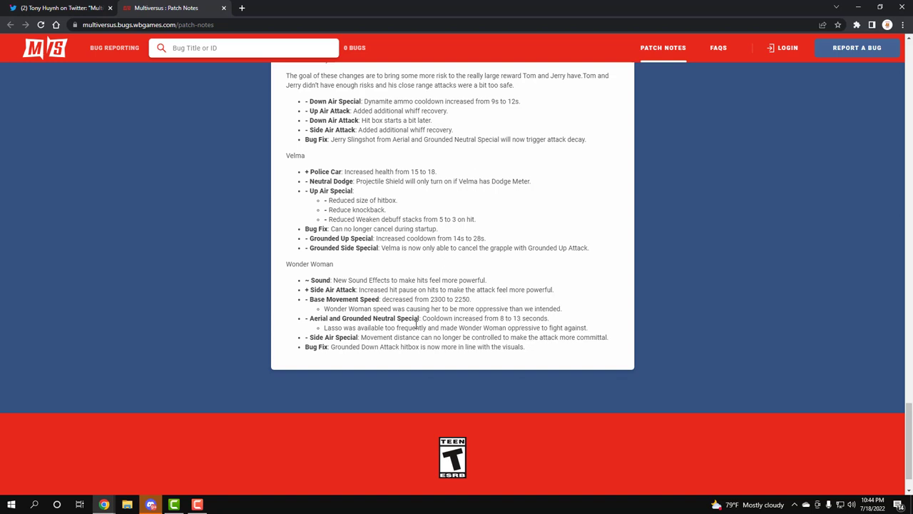
{"action": "mouse_move", "coordinate": [464, 346]}
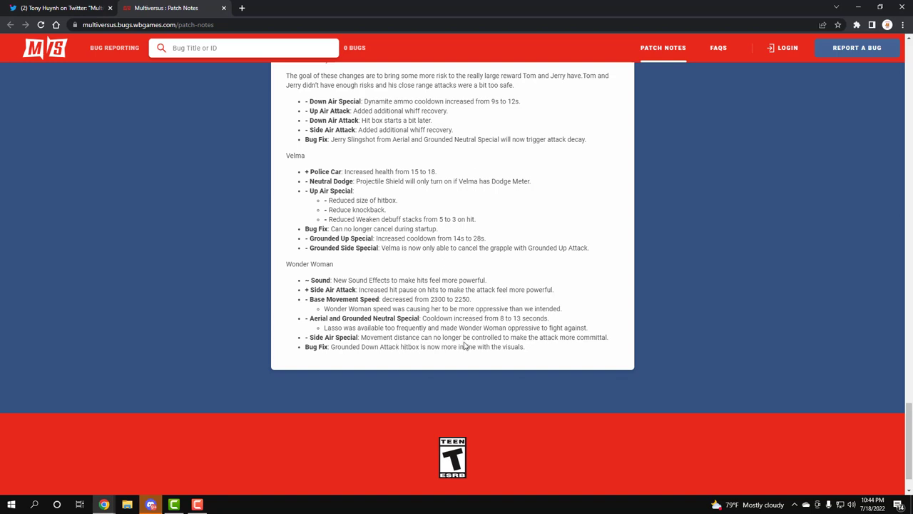